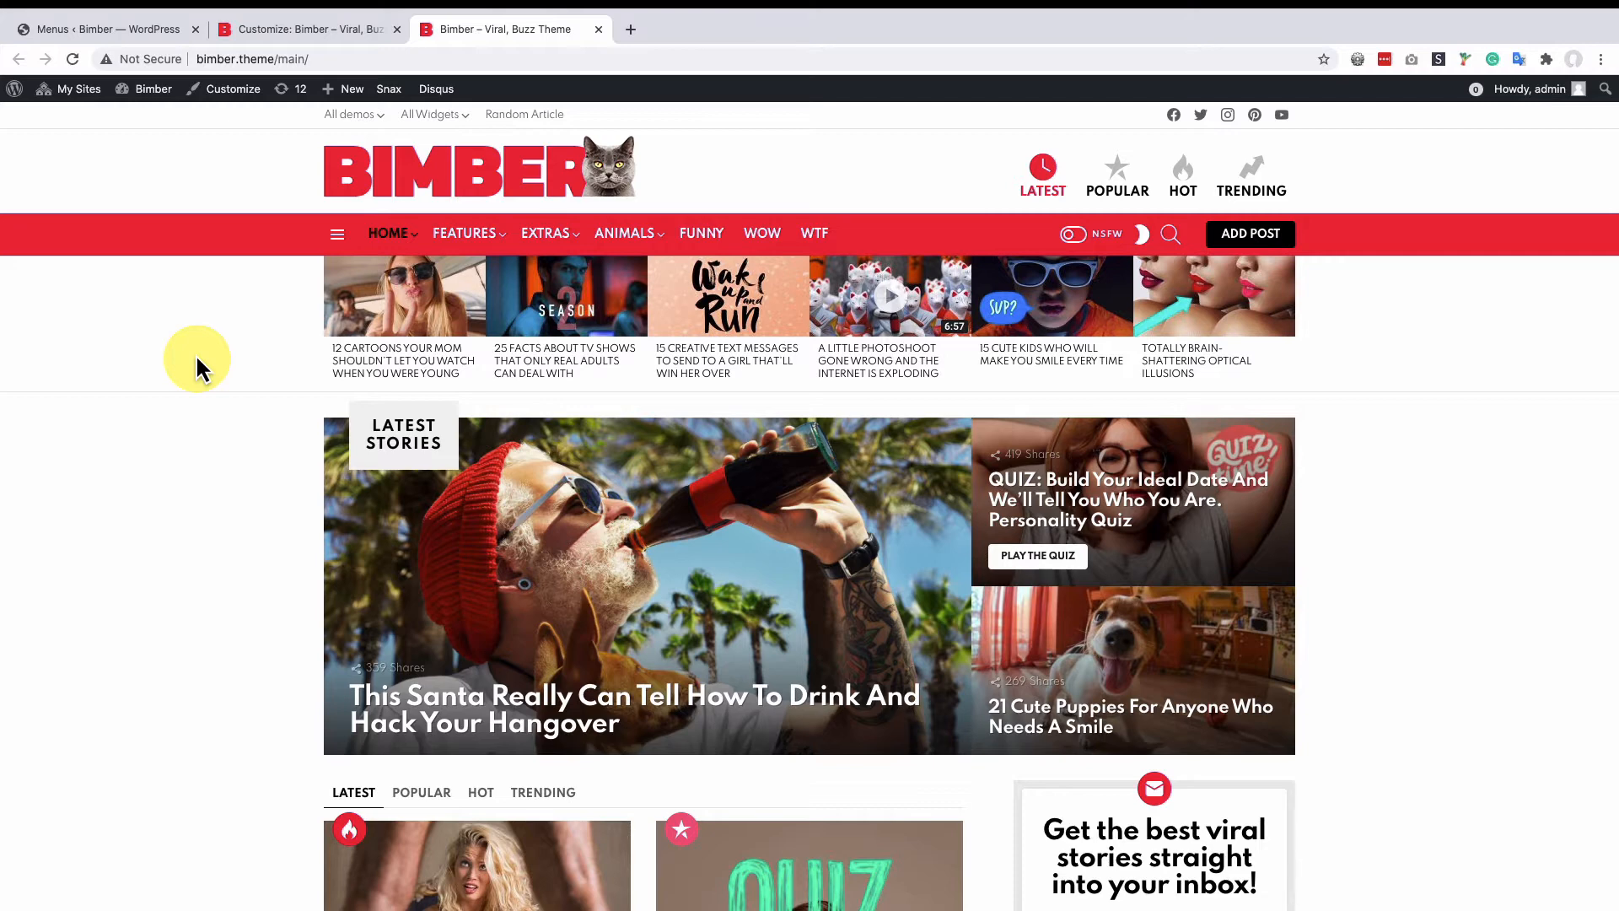
pyautogui.moveTo(273, 119)
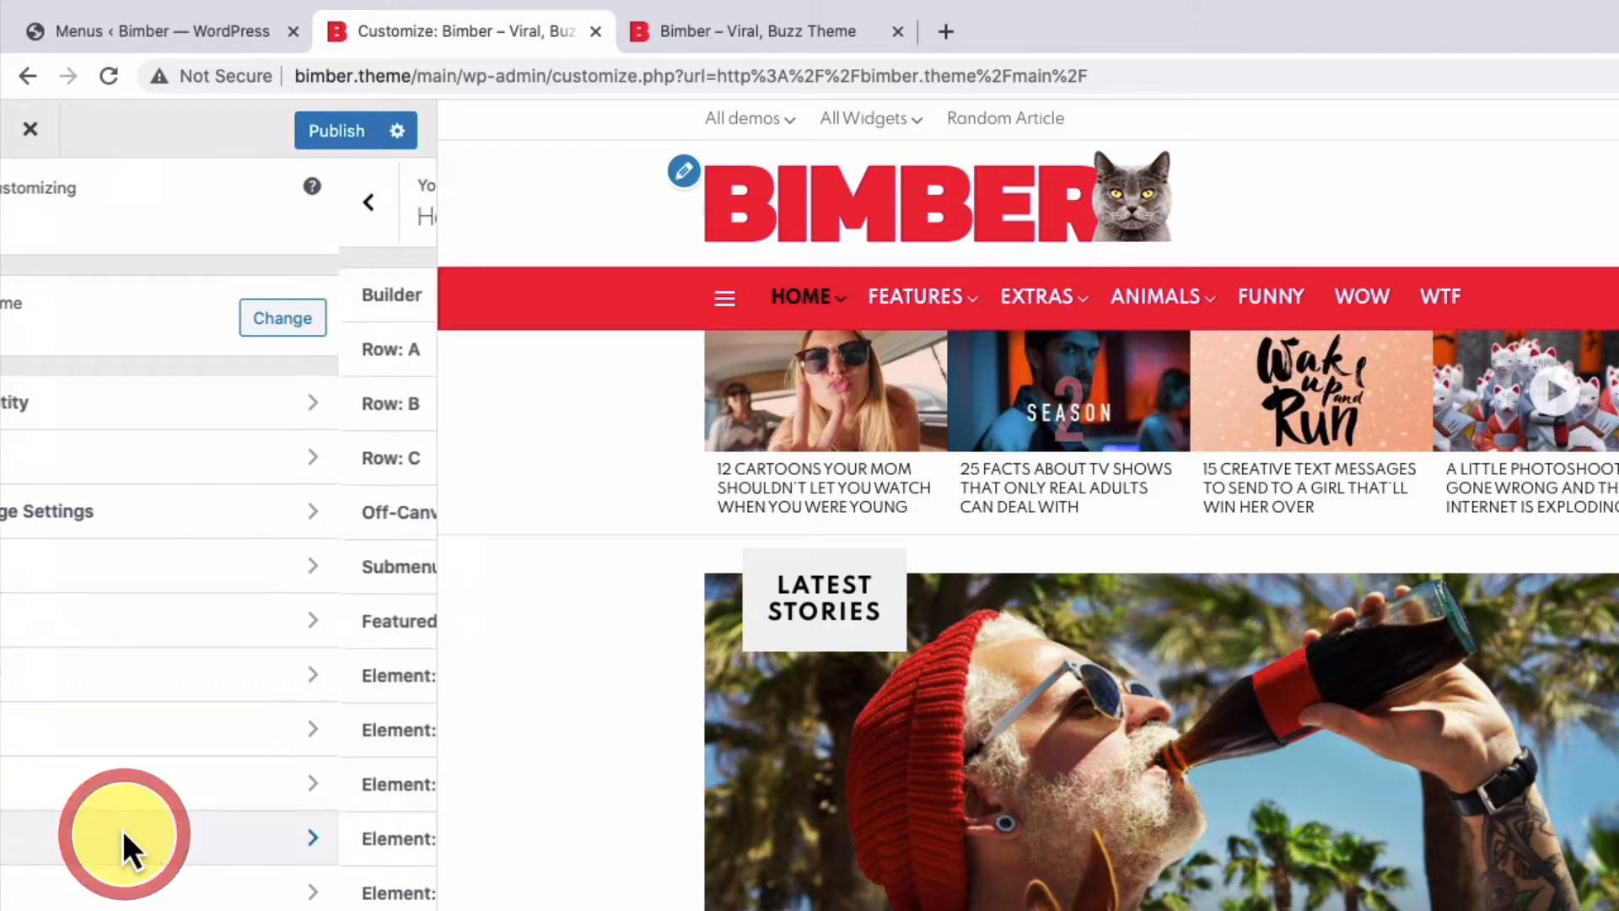
# Place the User Dropdown element in the Bimber header's main row and publish
pyautogui.click(392, 294)
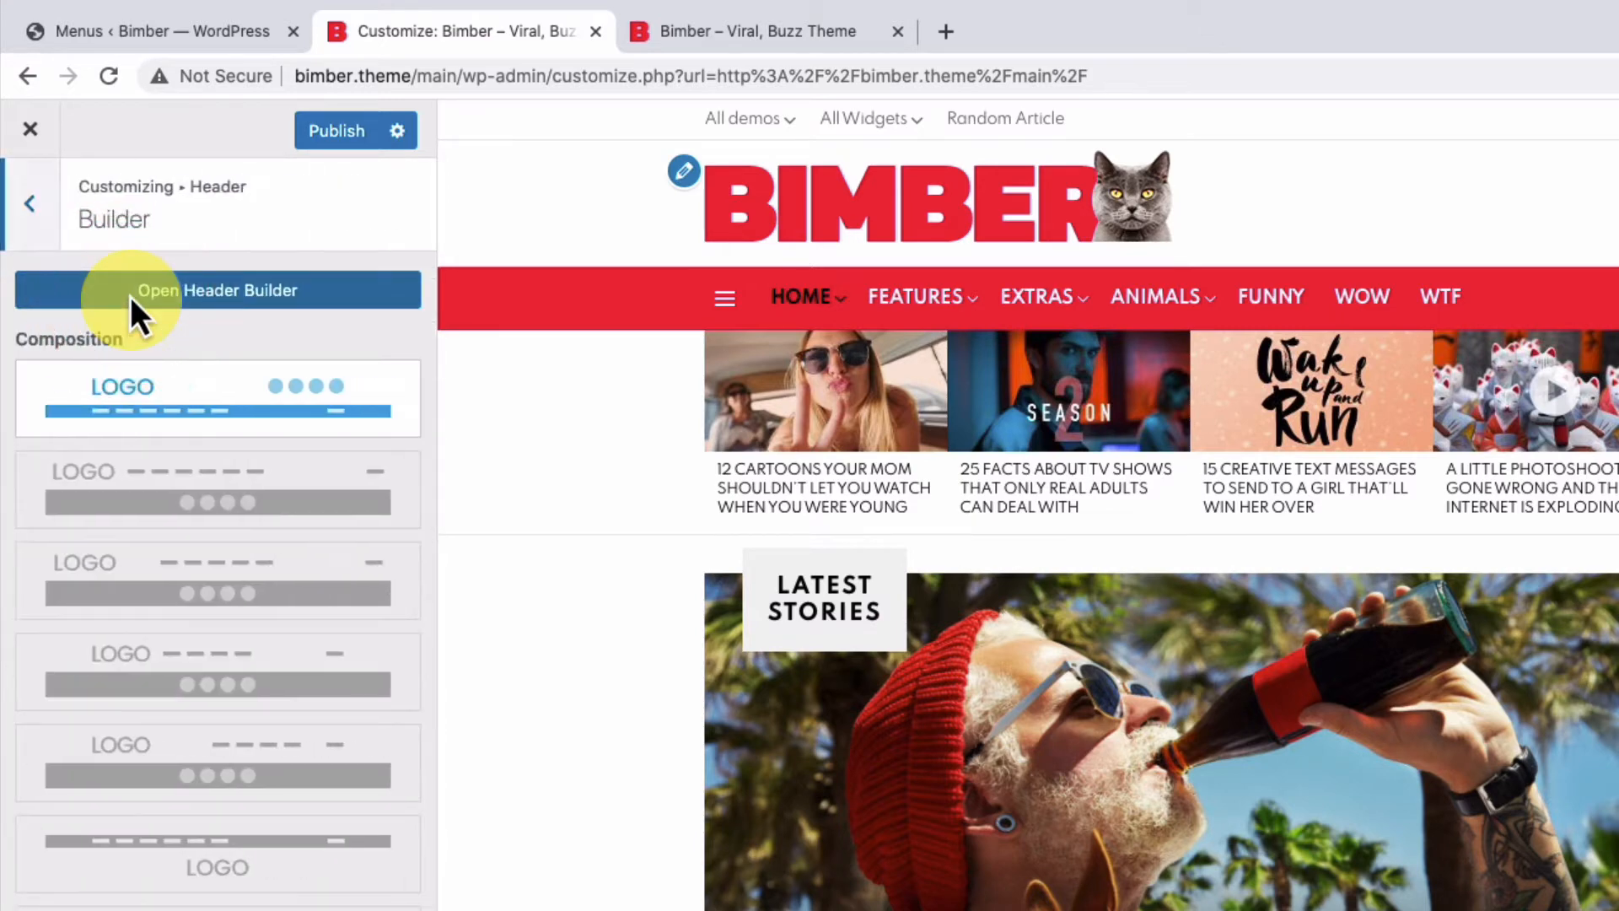
pyautogui.click(217, 290)
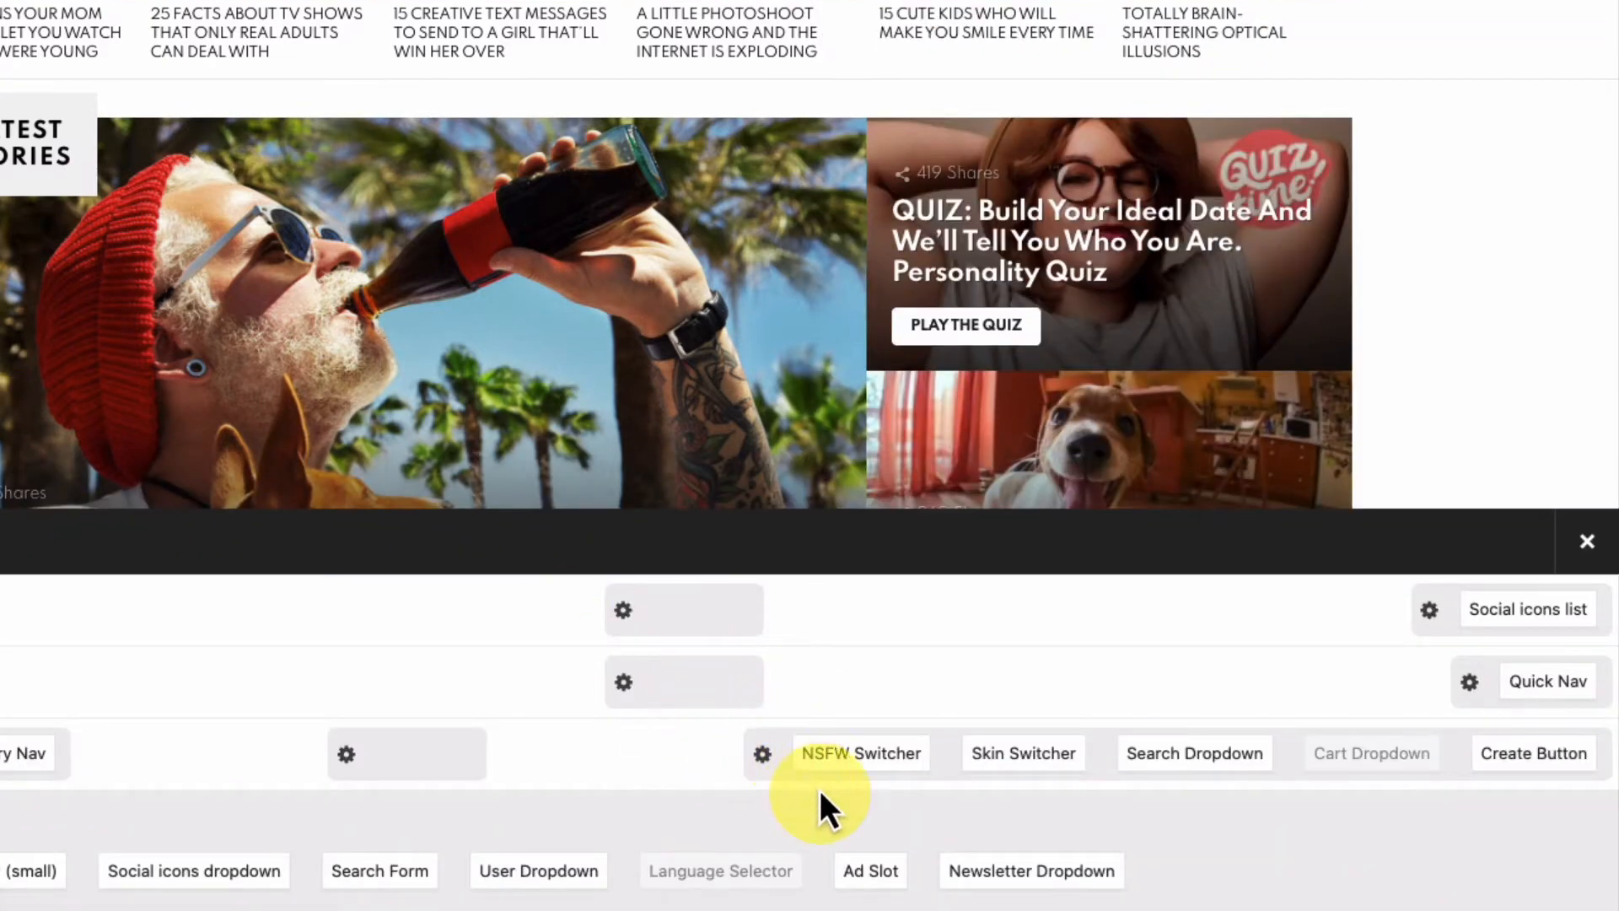
pyautogui.moveTo(614, 873)
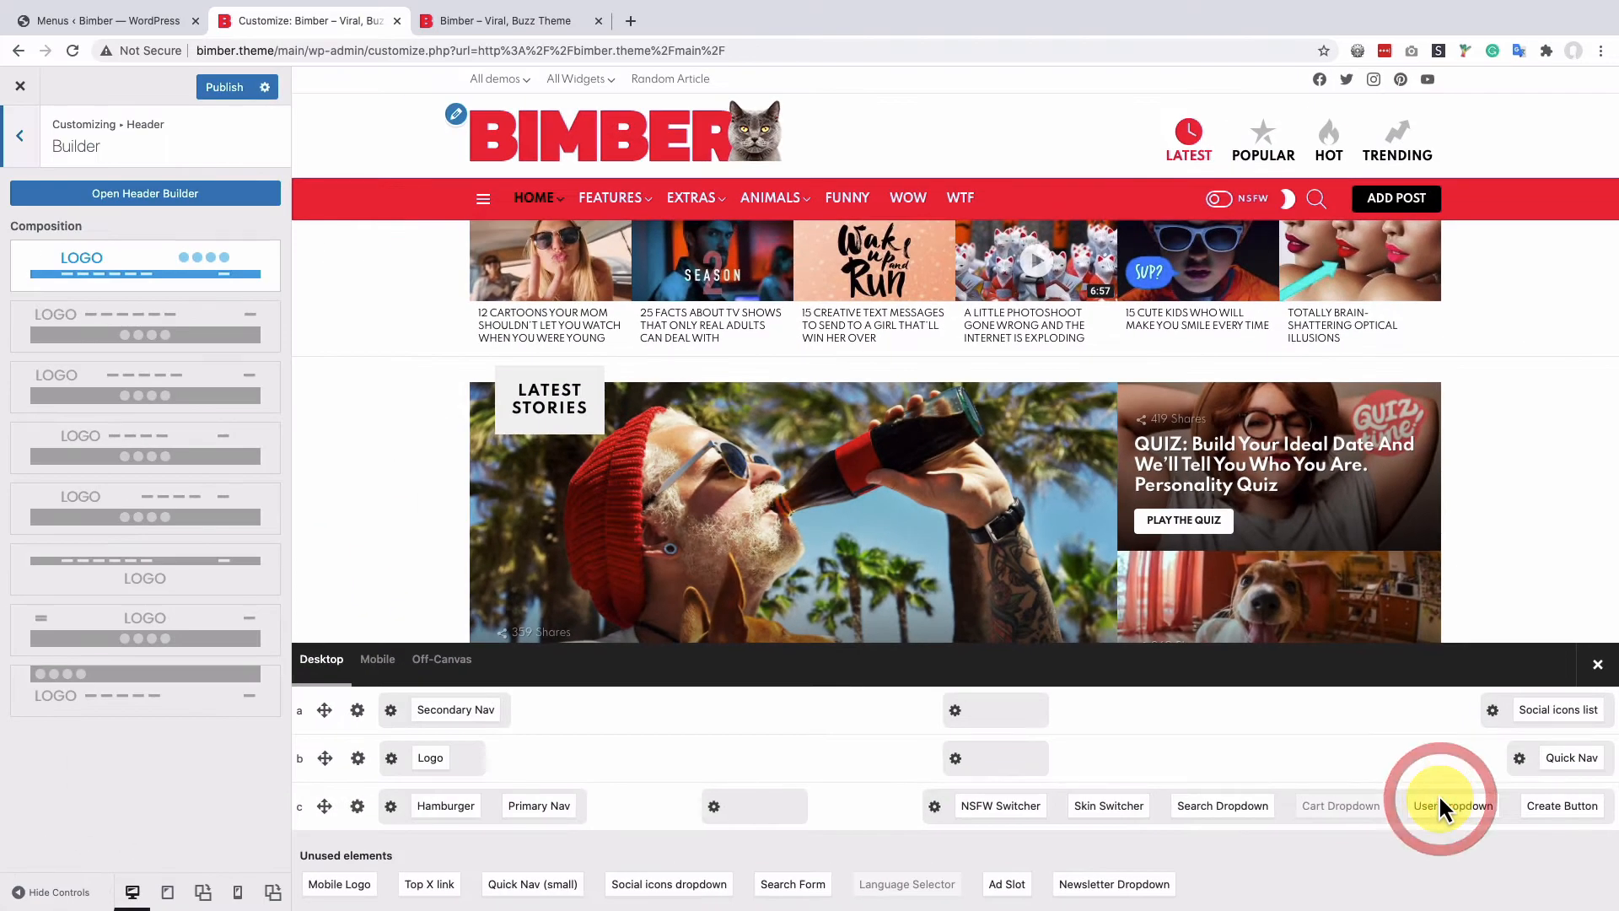
pyautogui.click(1453, 806)
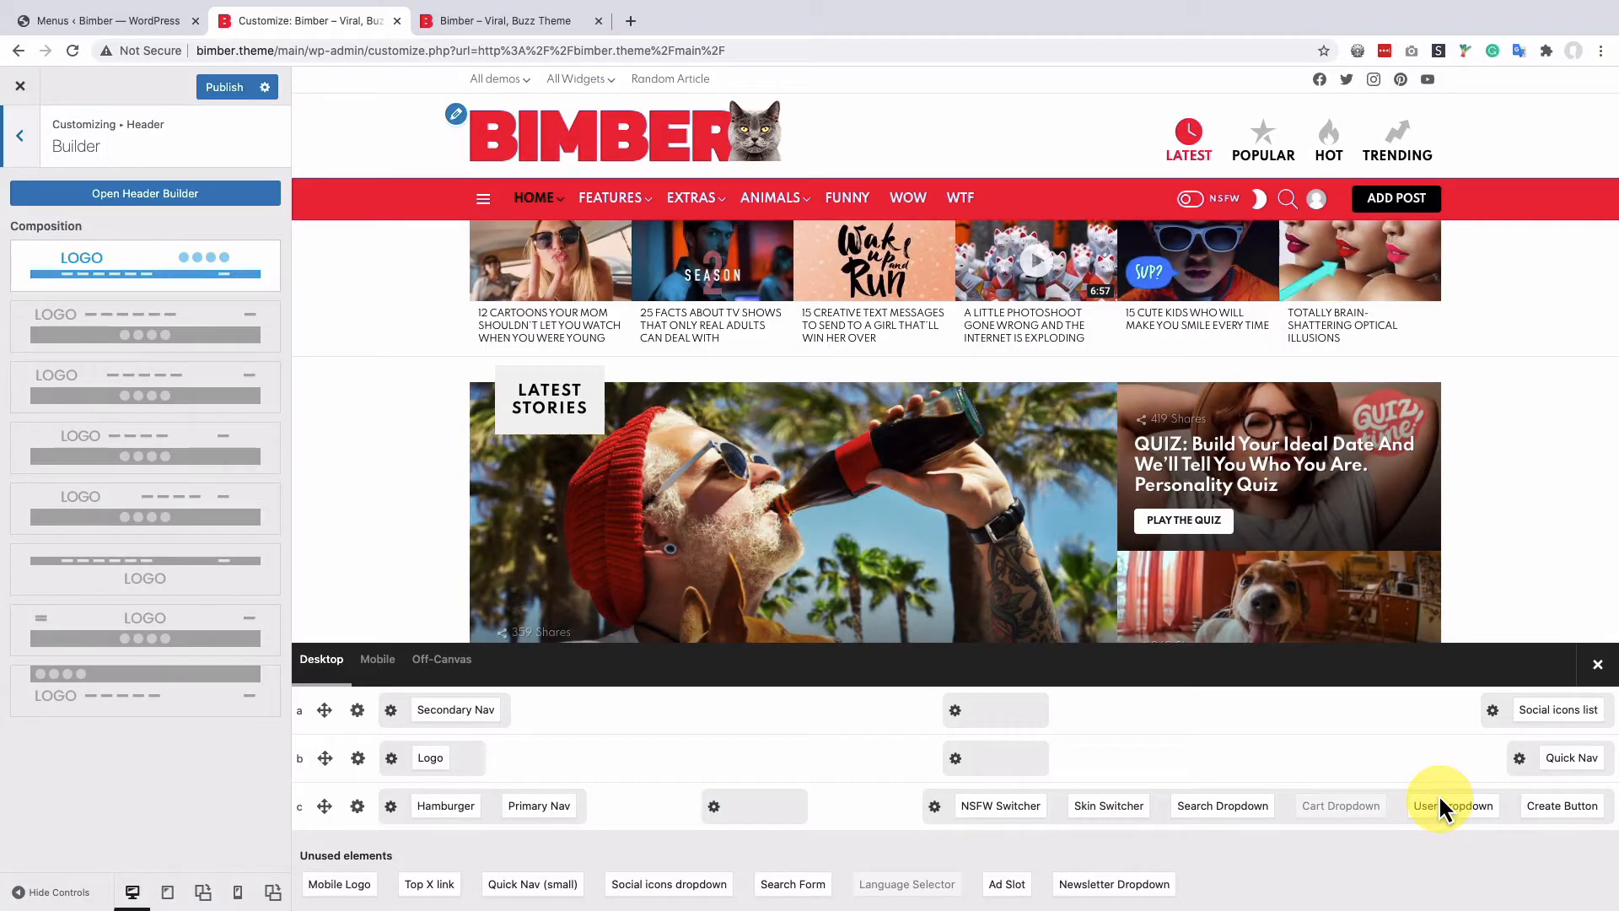
pyautogui.click(1316, 198)
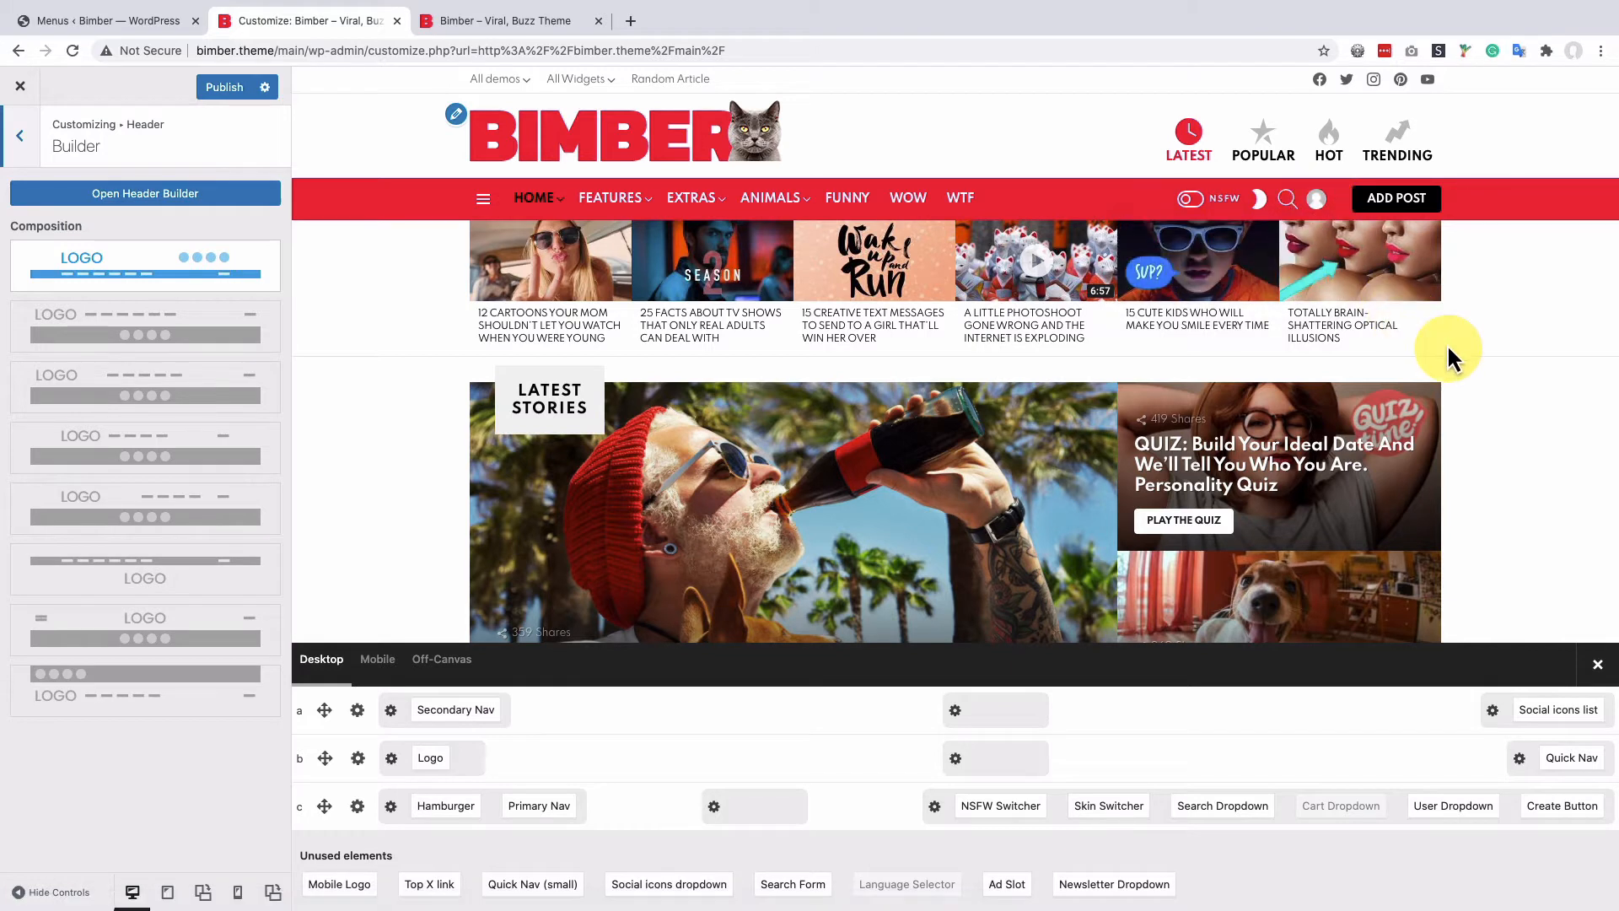
pyautogui.moveTo(1450, 355)
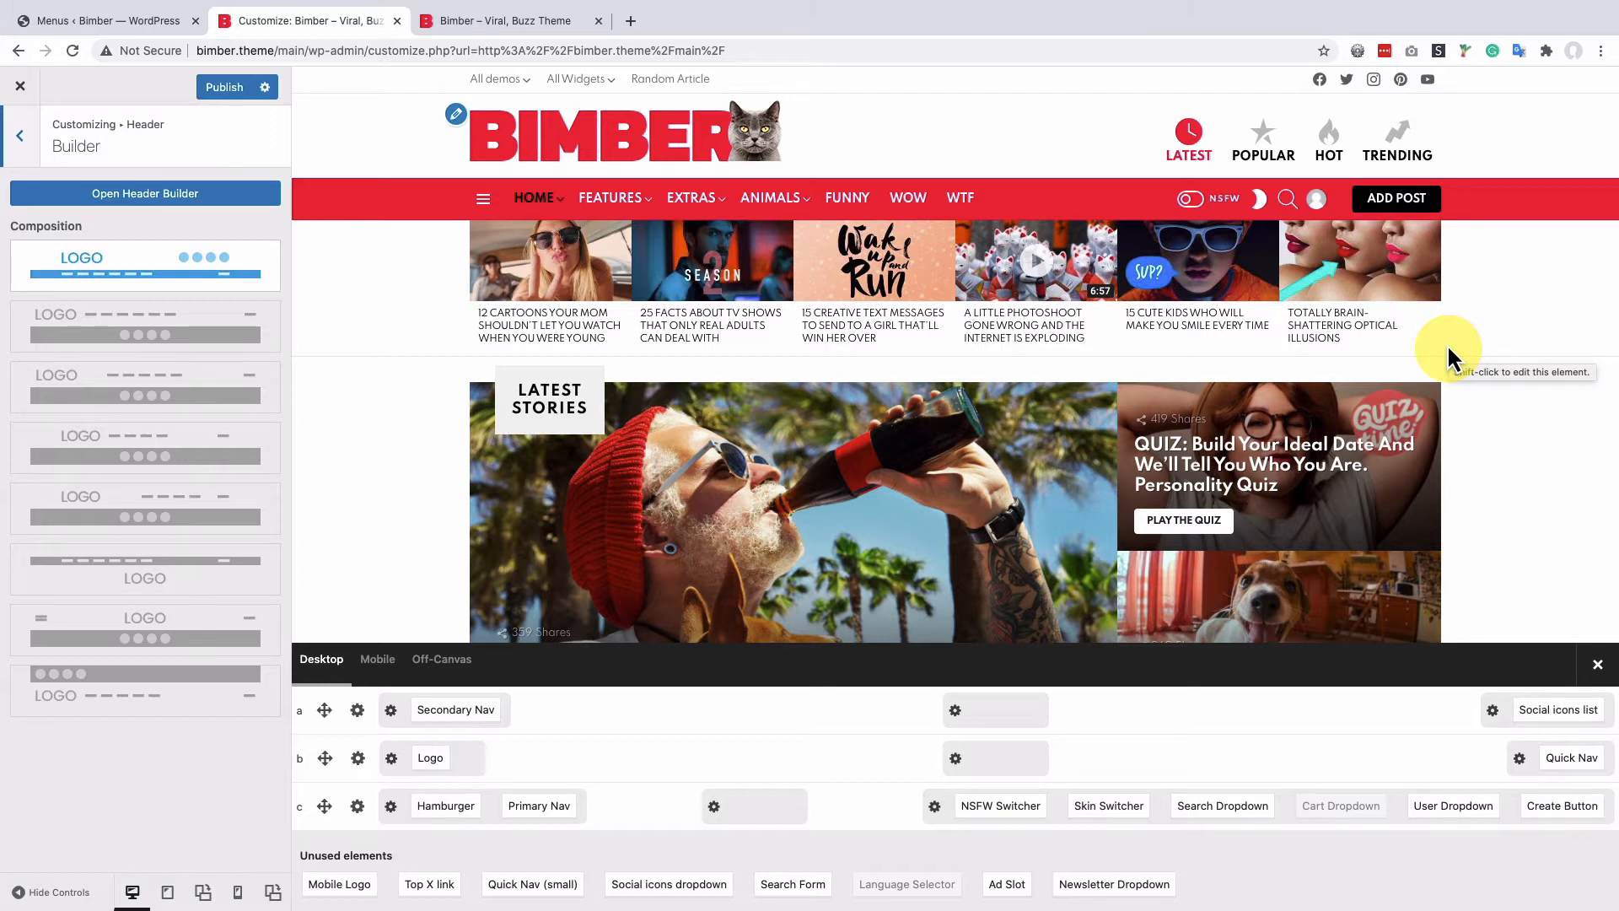
pyautogui.moveTo(238, 87)
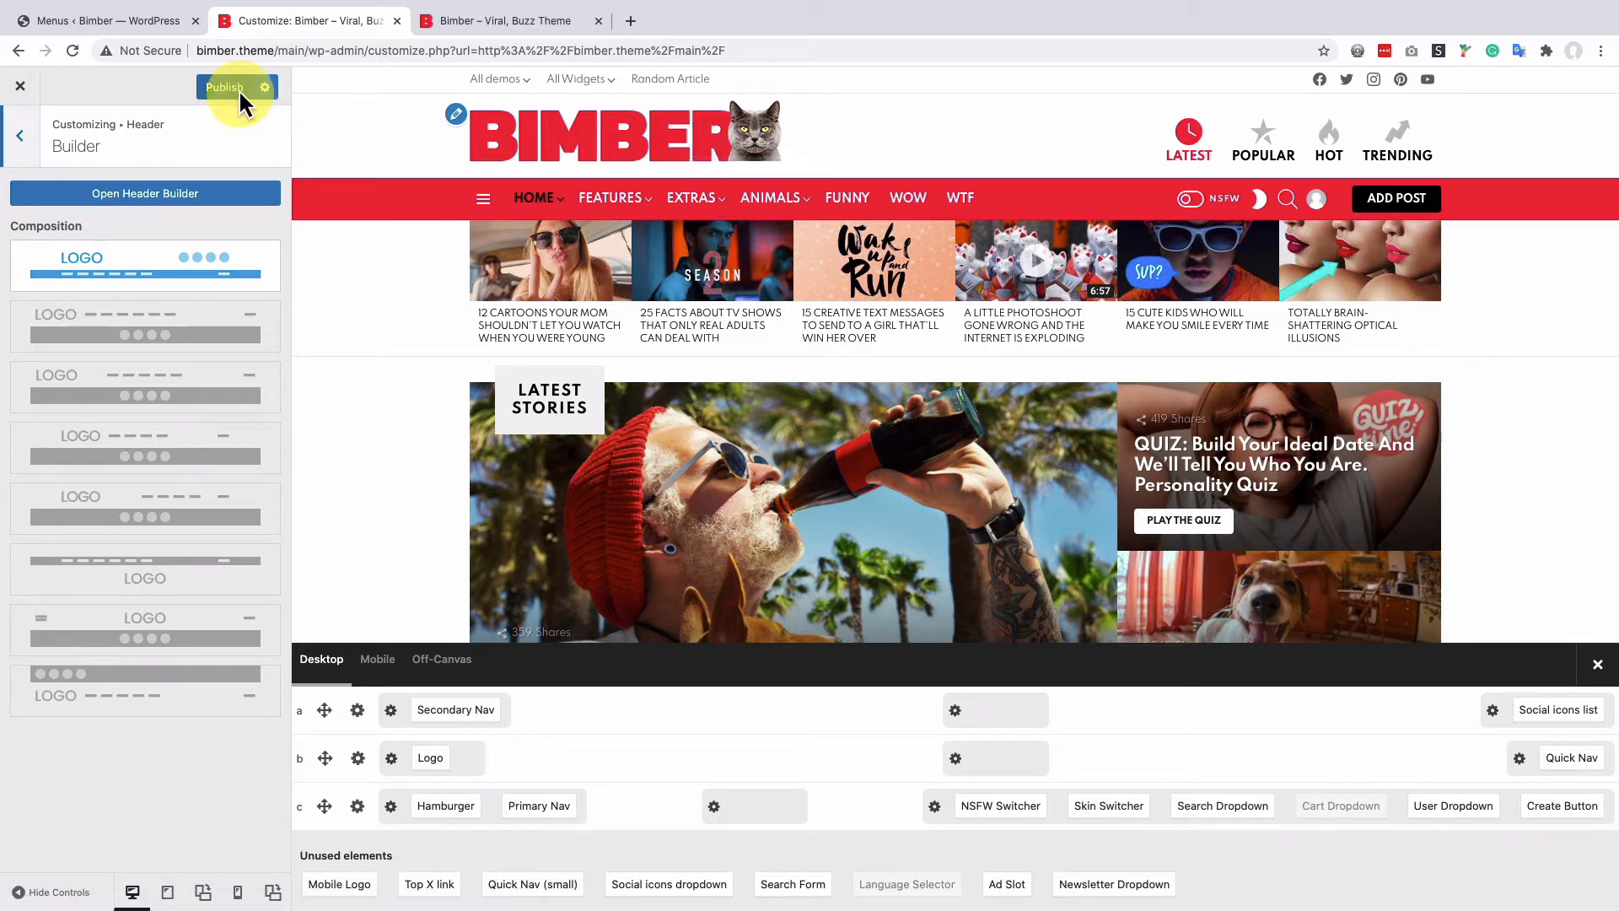
pyautogui.click(223, 87)
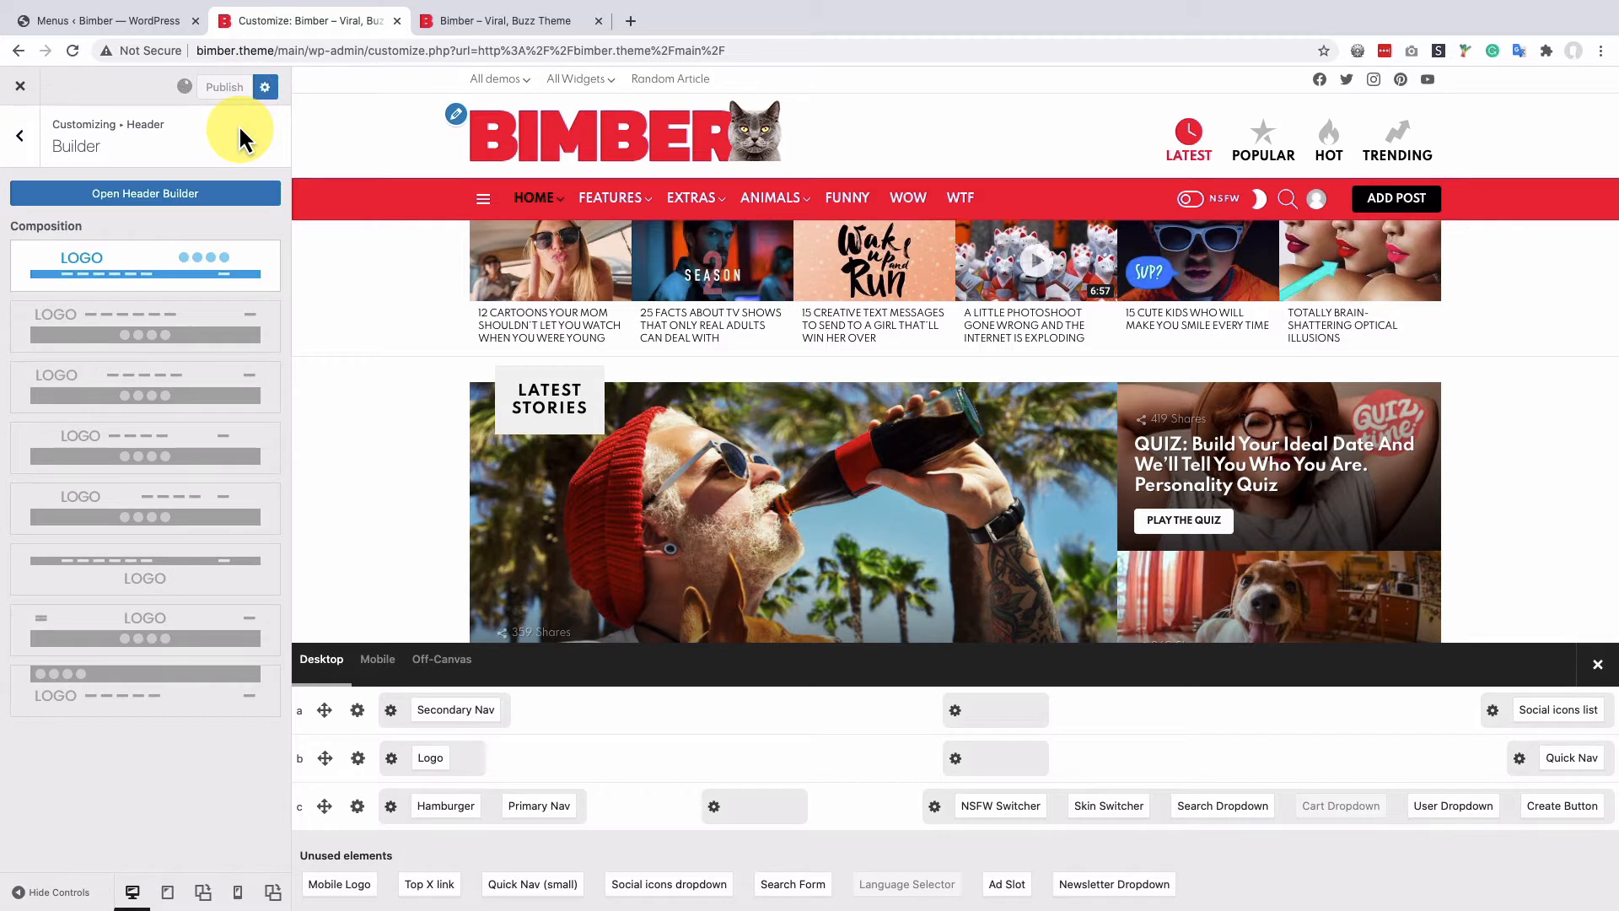
pyautogui.click(223, 87)
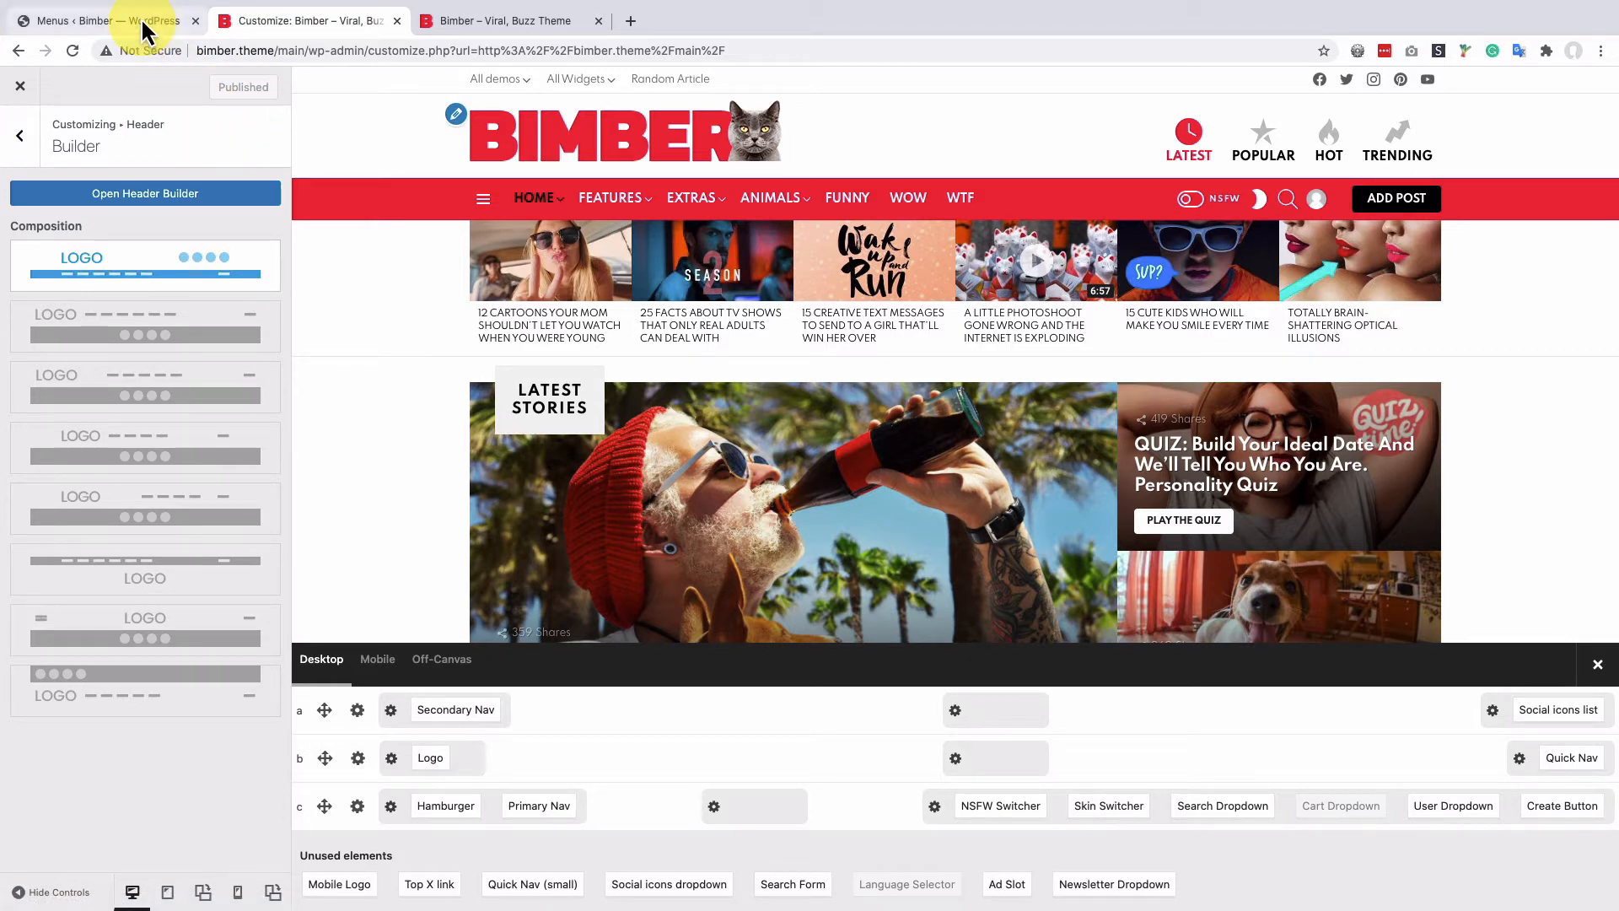
# Create a new menu named 'User Menu' with the User Navigation location checked
pyautogui.click(98, 21)
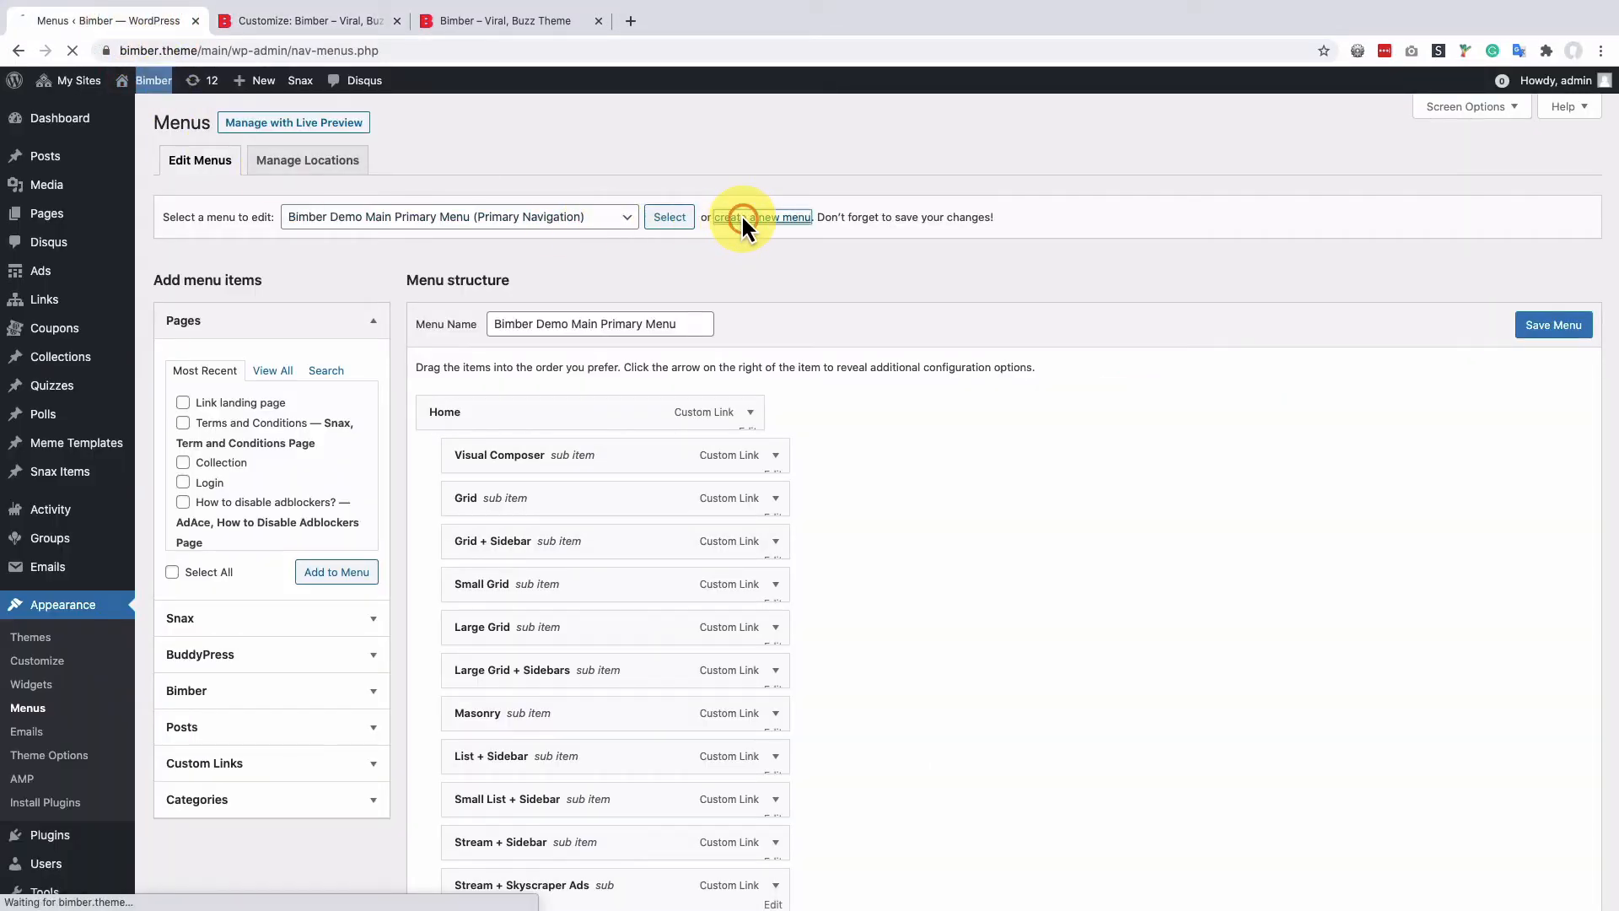
pyautogui.click(762, 216)
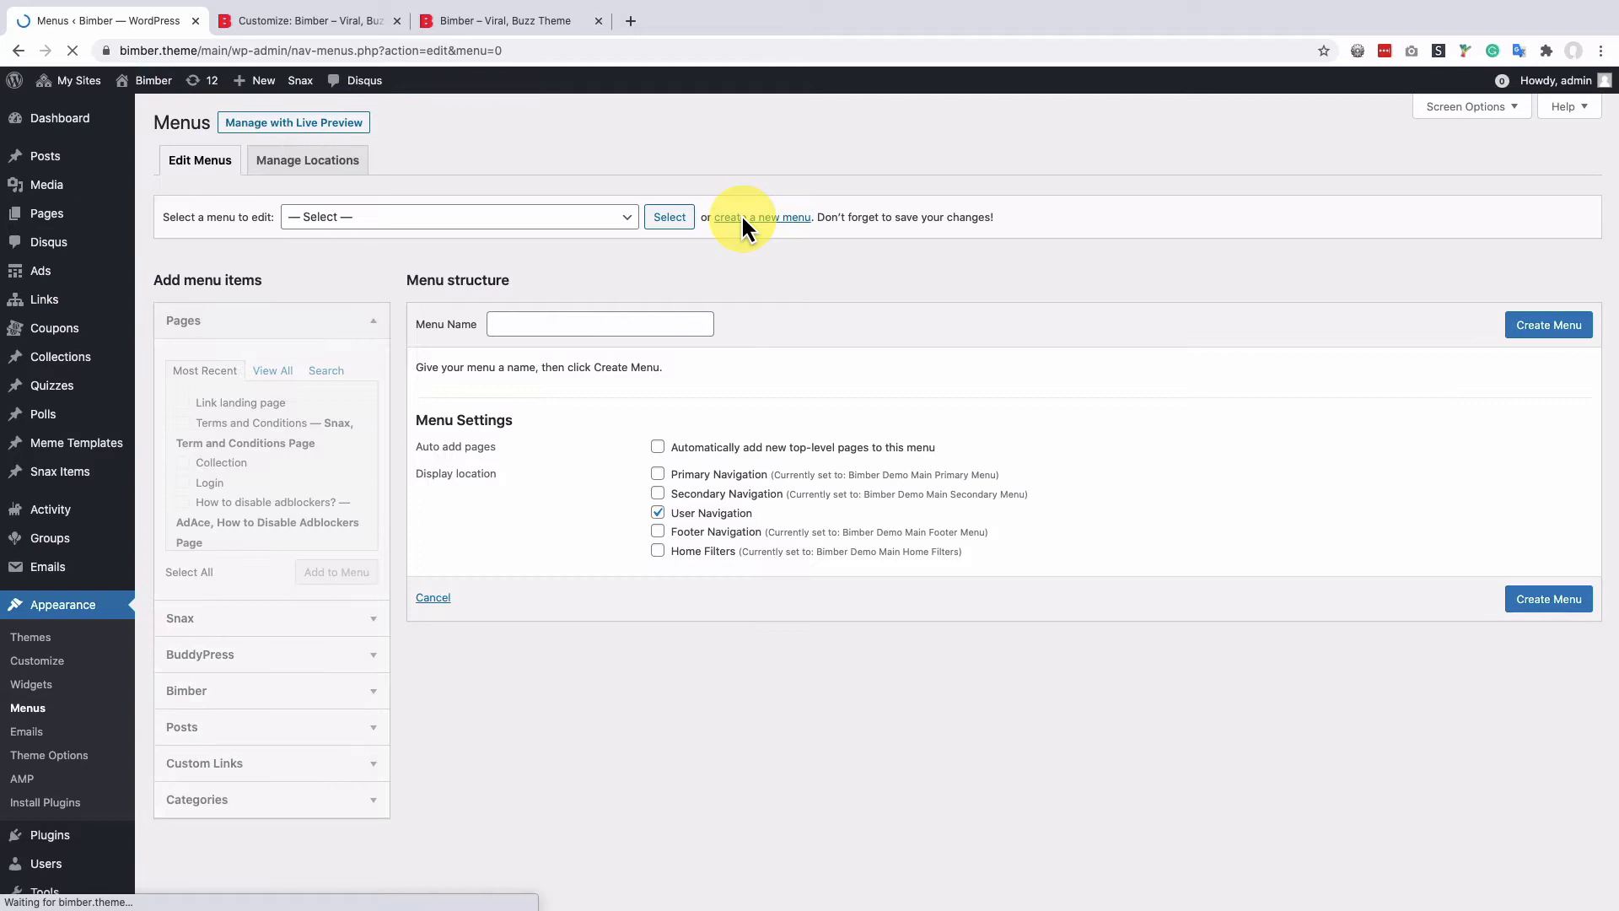
pyautogui.moveTo(638, 341)
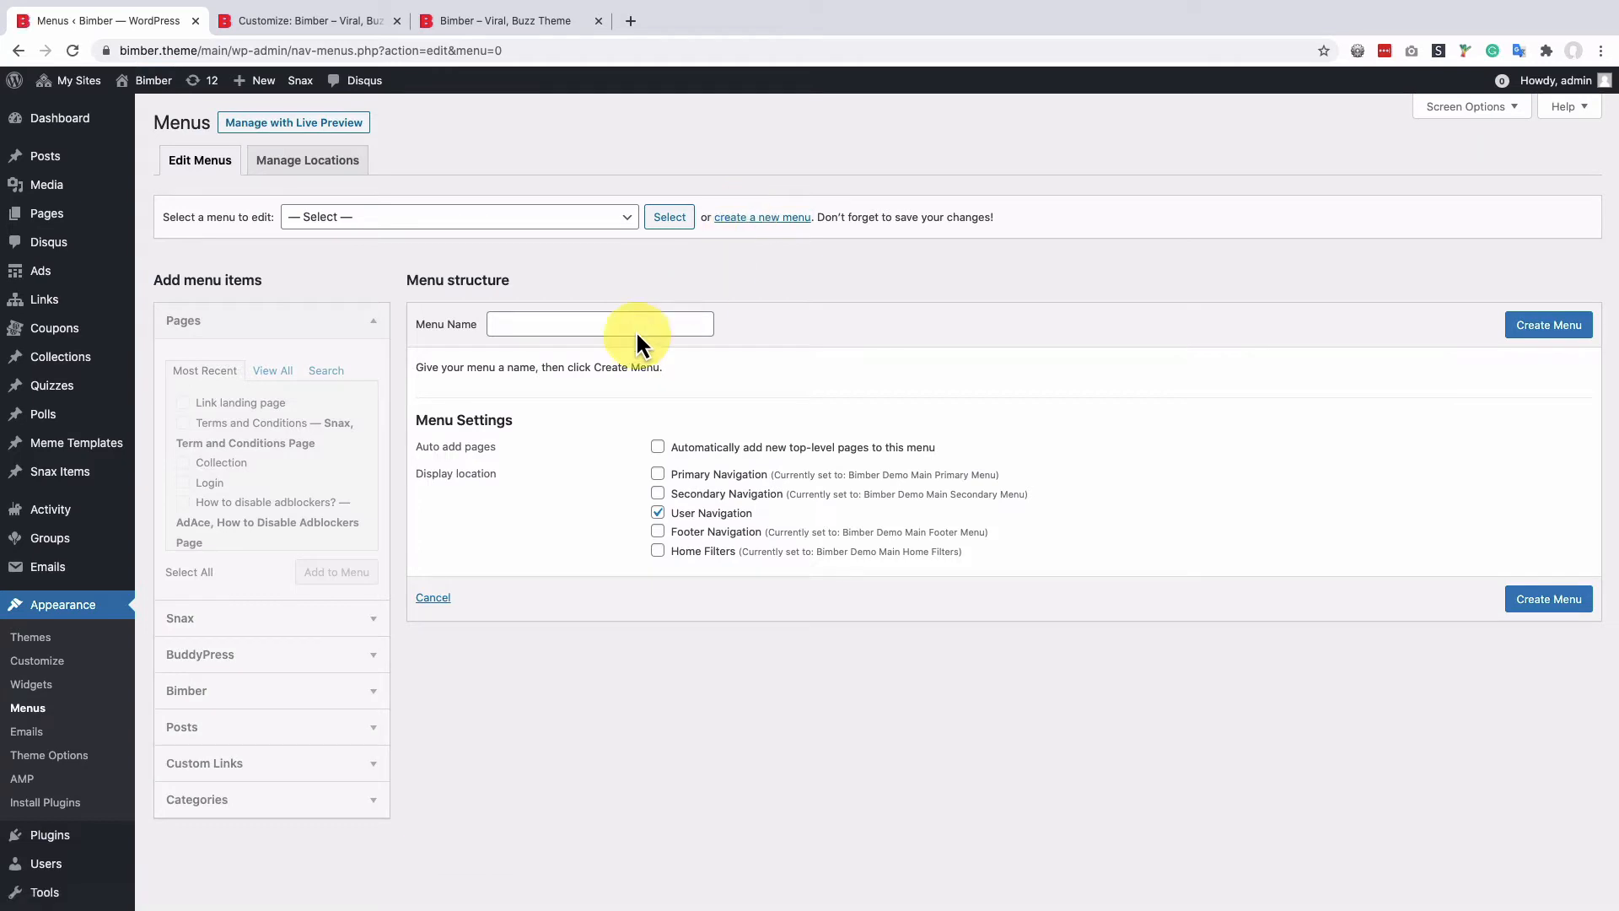
pyautogui.click(599, 323)
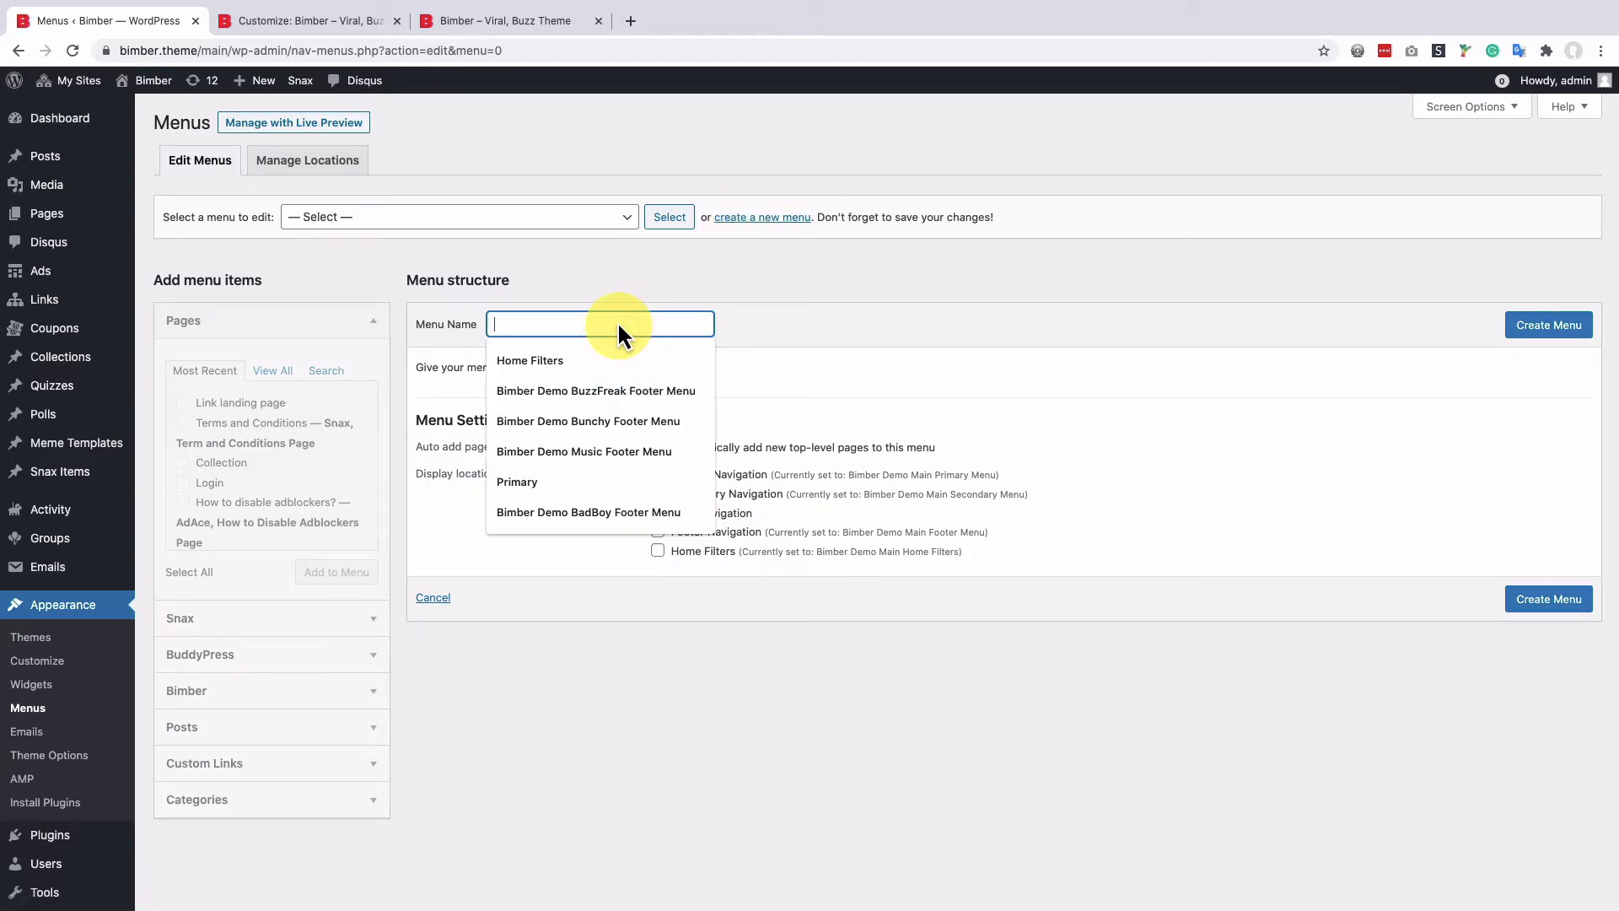
pyautogui.write('User Me')
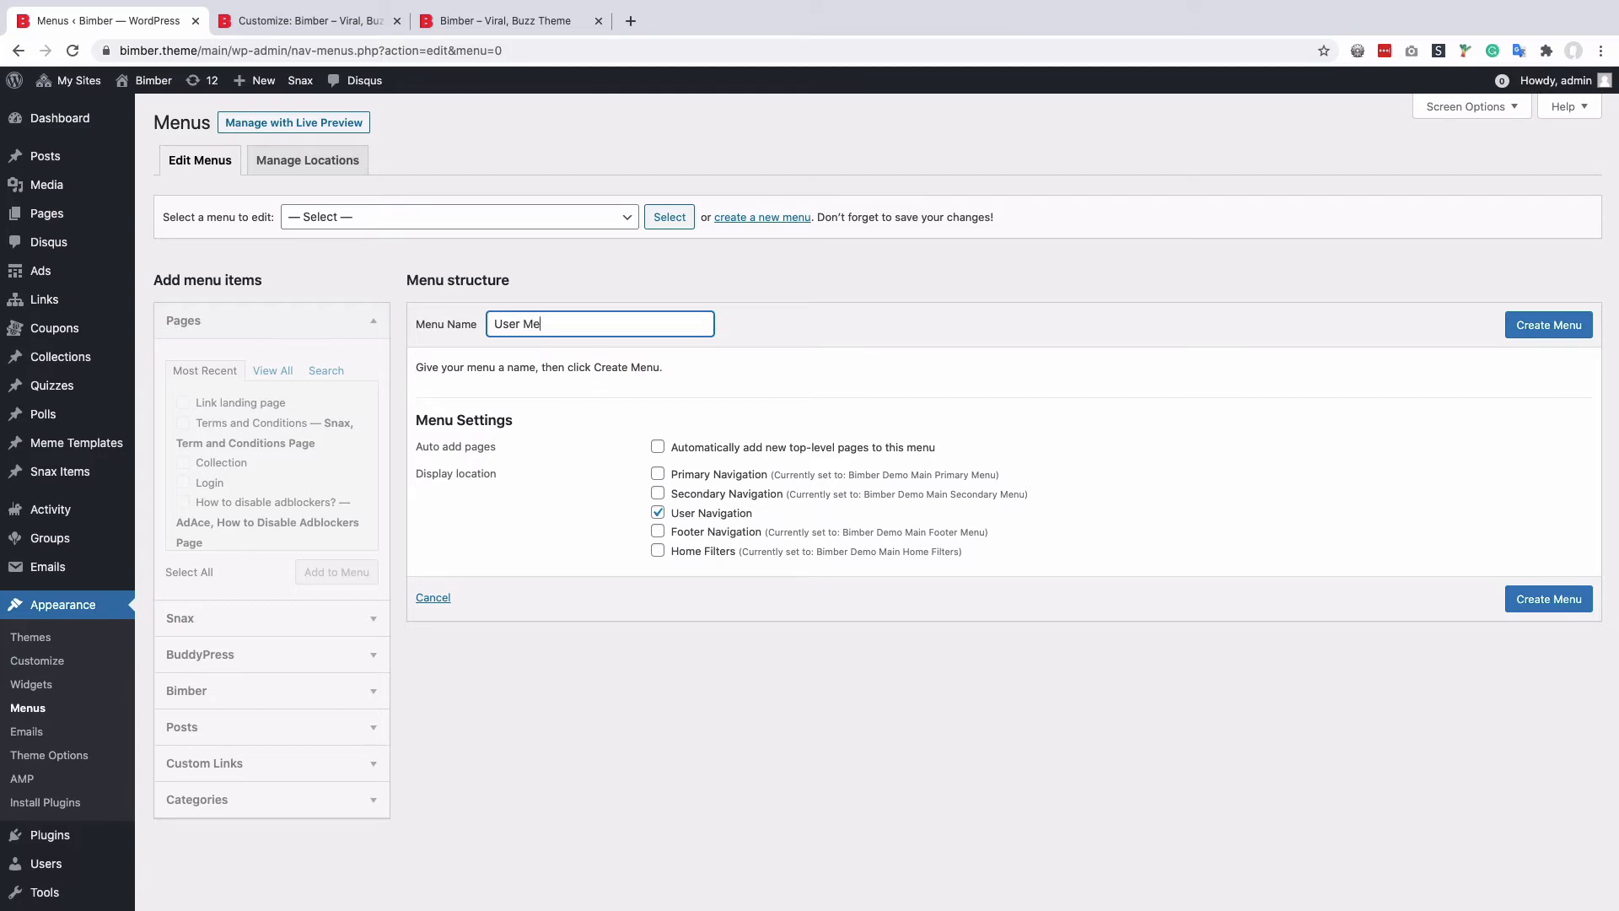
pyautogui.click(1548, 324)
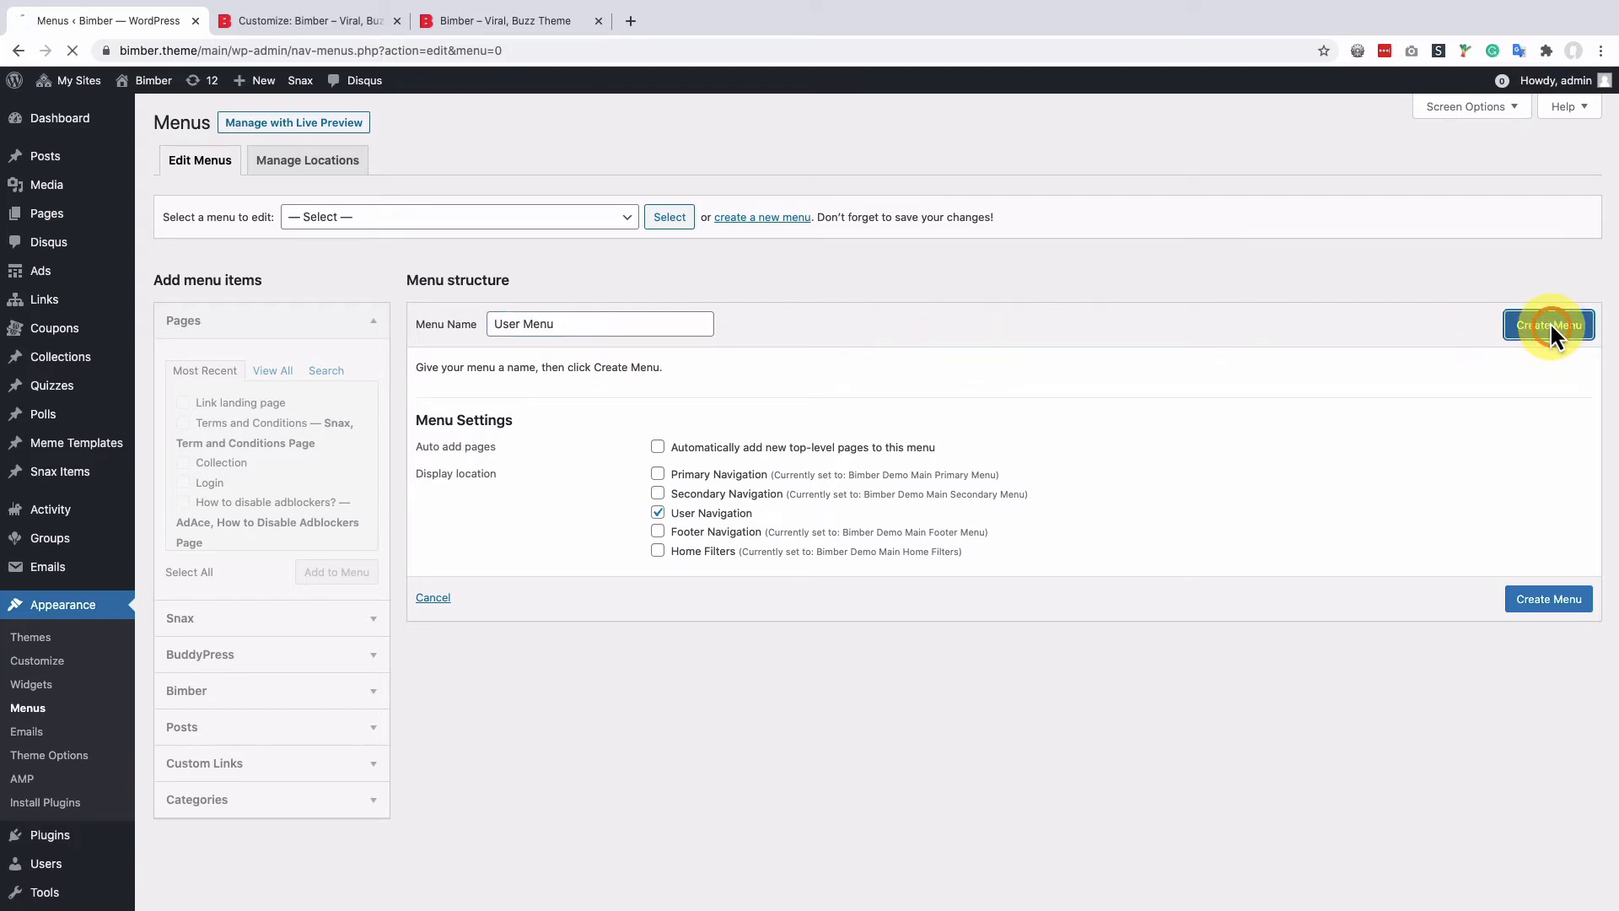
pyautogui.click(1549, 324)
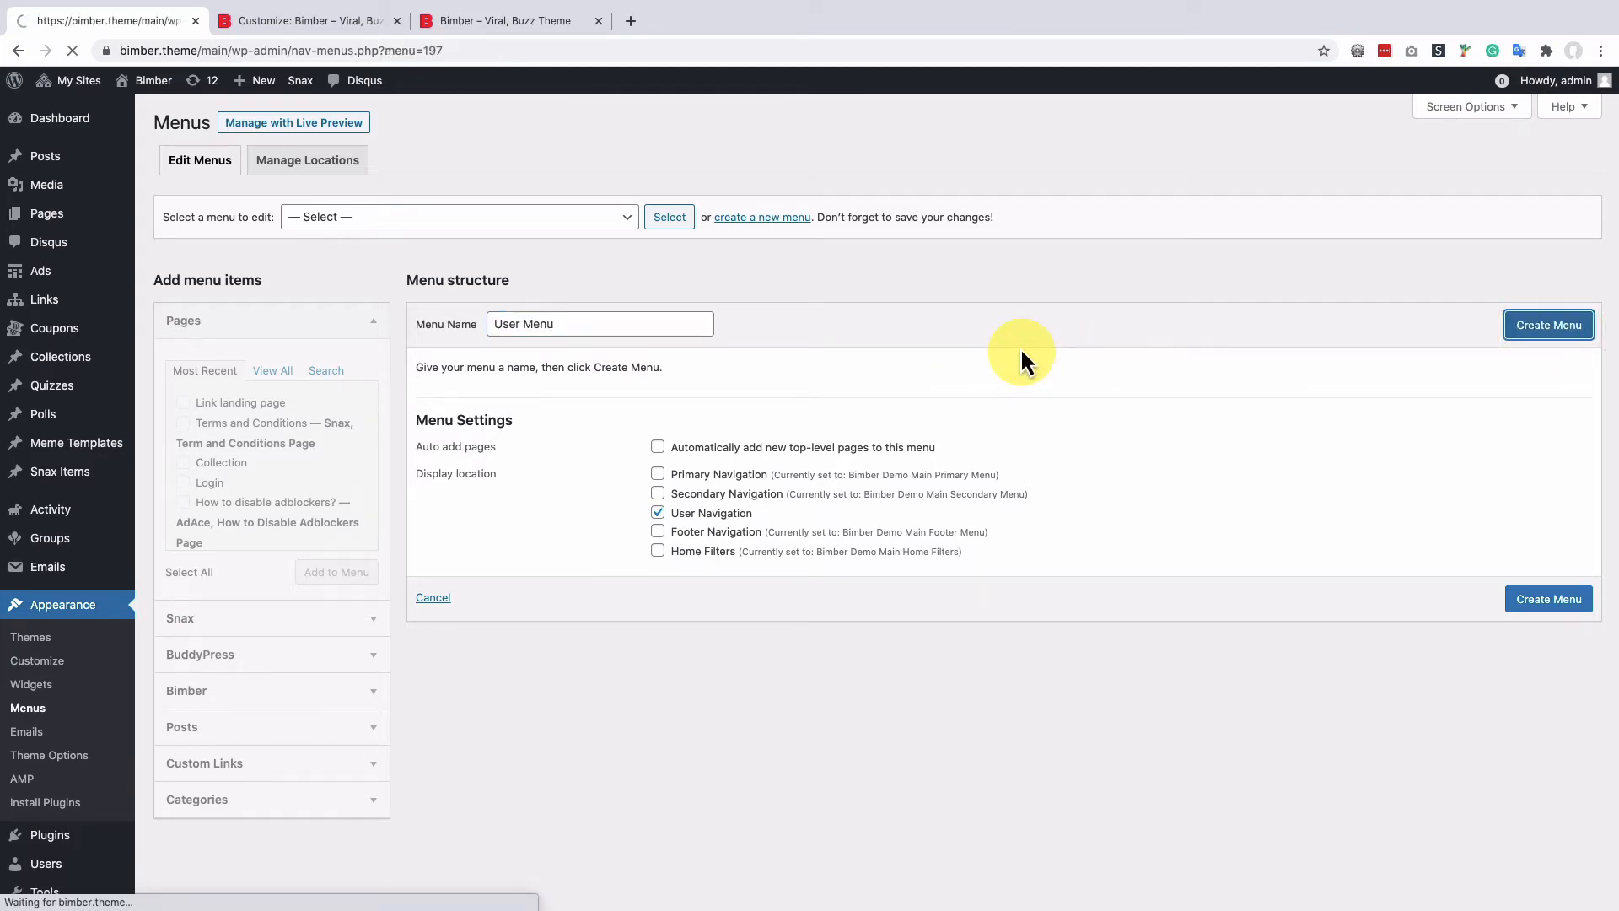
pyautogui.click(1548, 324)
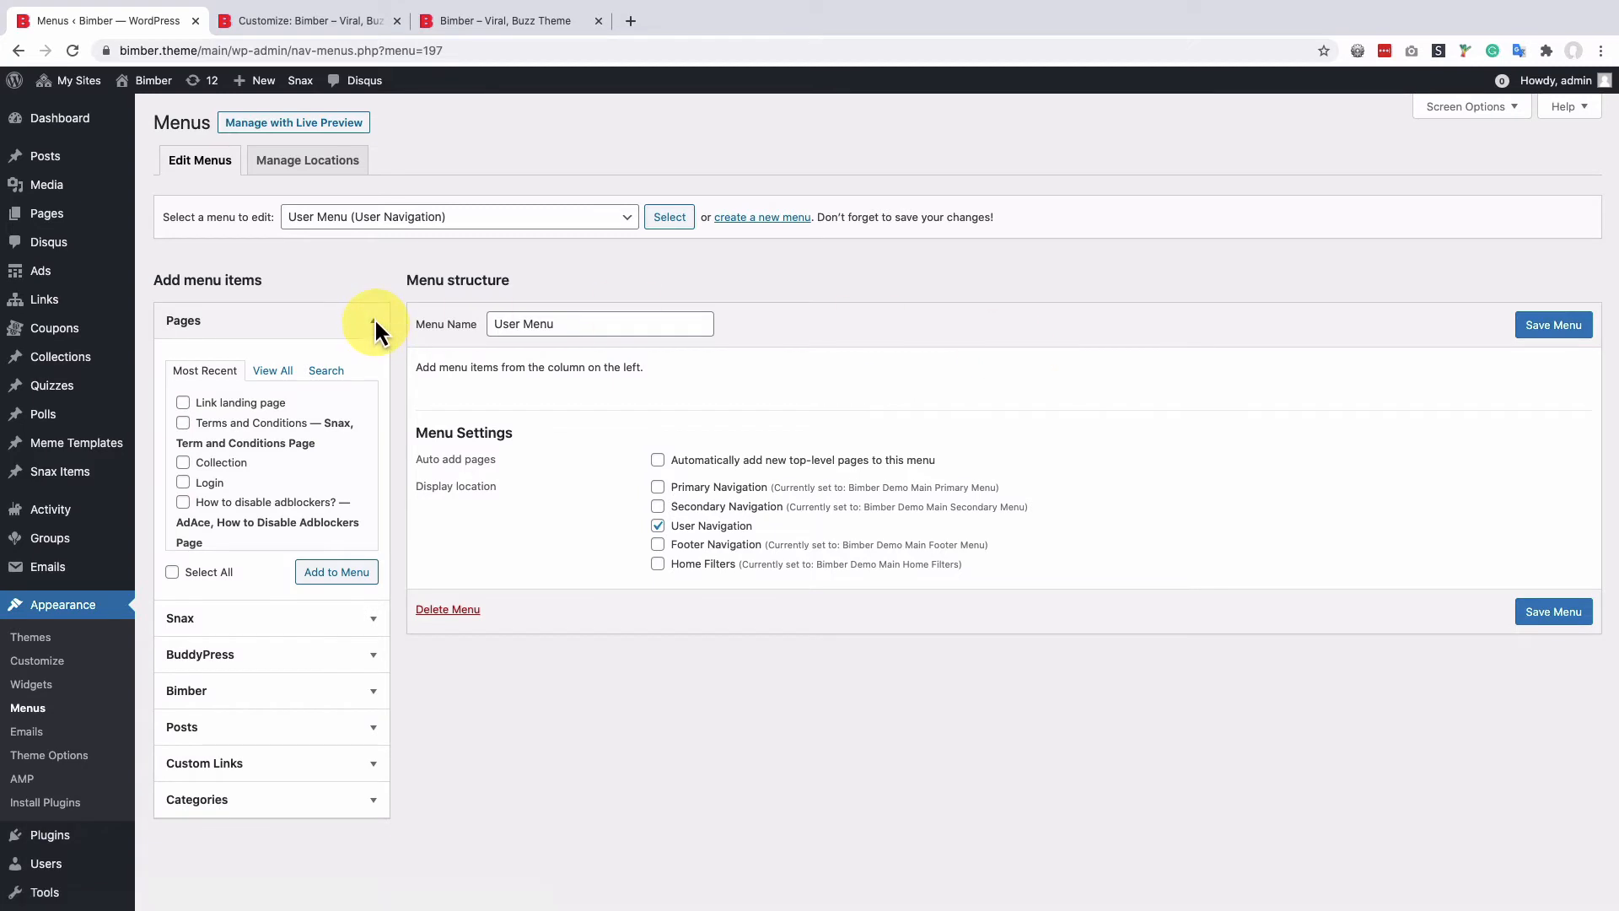
# Add BuddyPress Profile, Posts, Submissions, Votes and Activity links to the User Menu
pyautogui.click(373, 320)
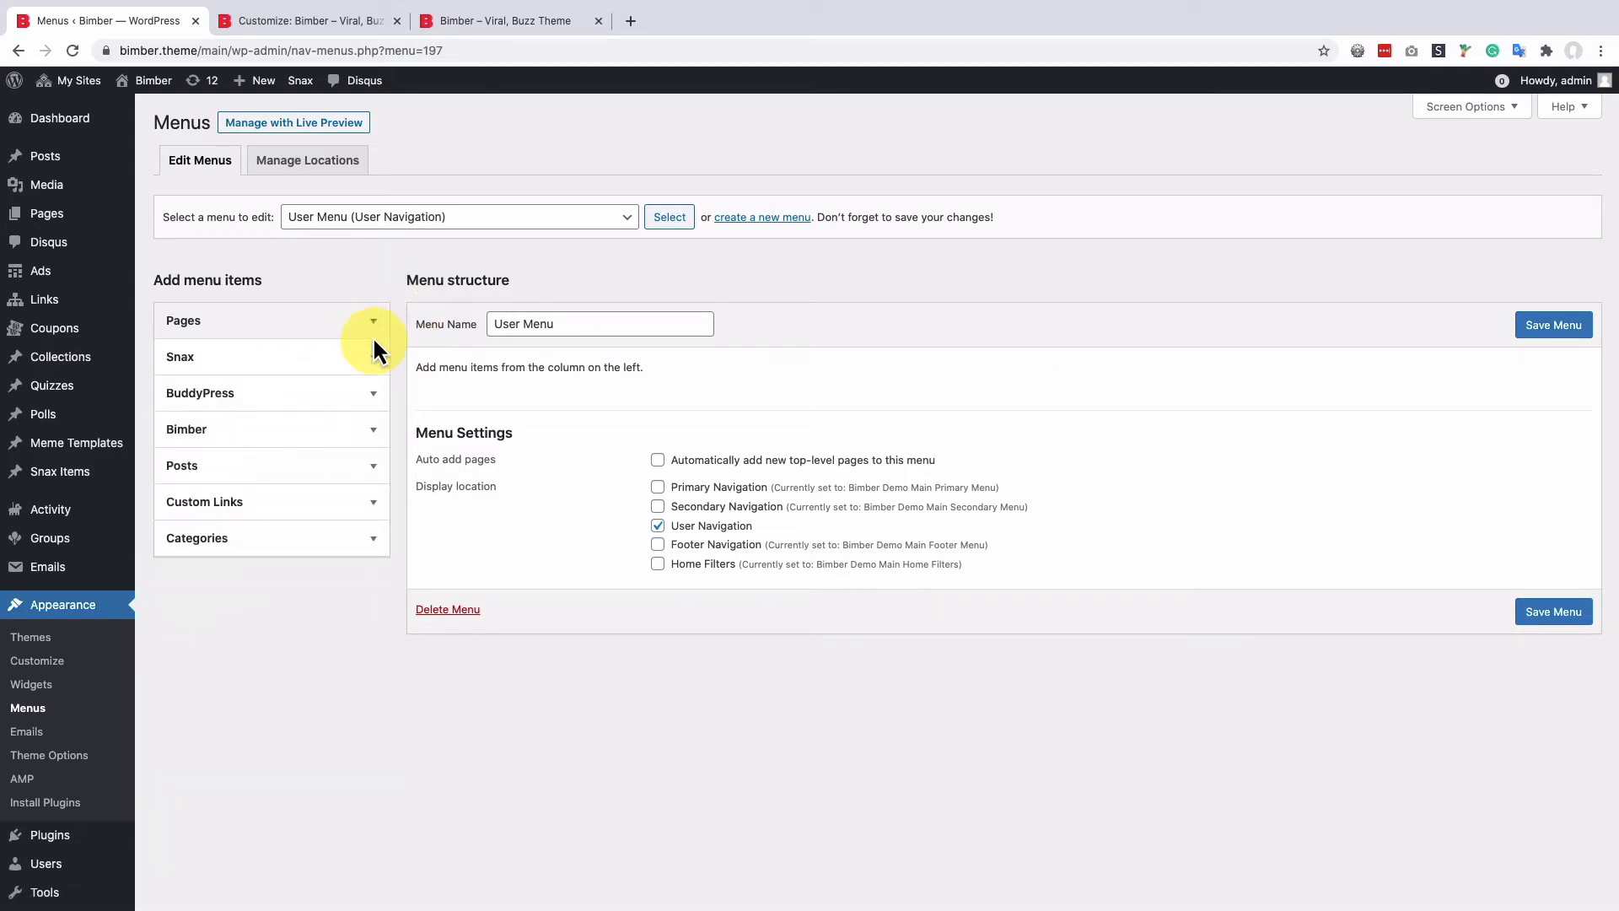
pyautogui.moveTo(372, 400)
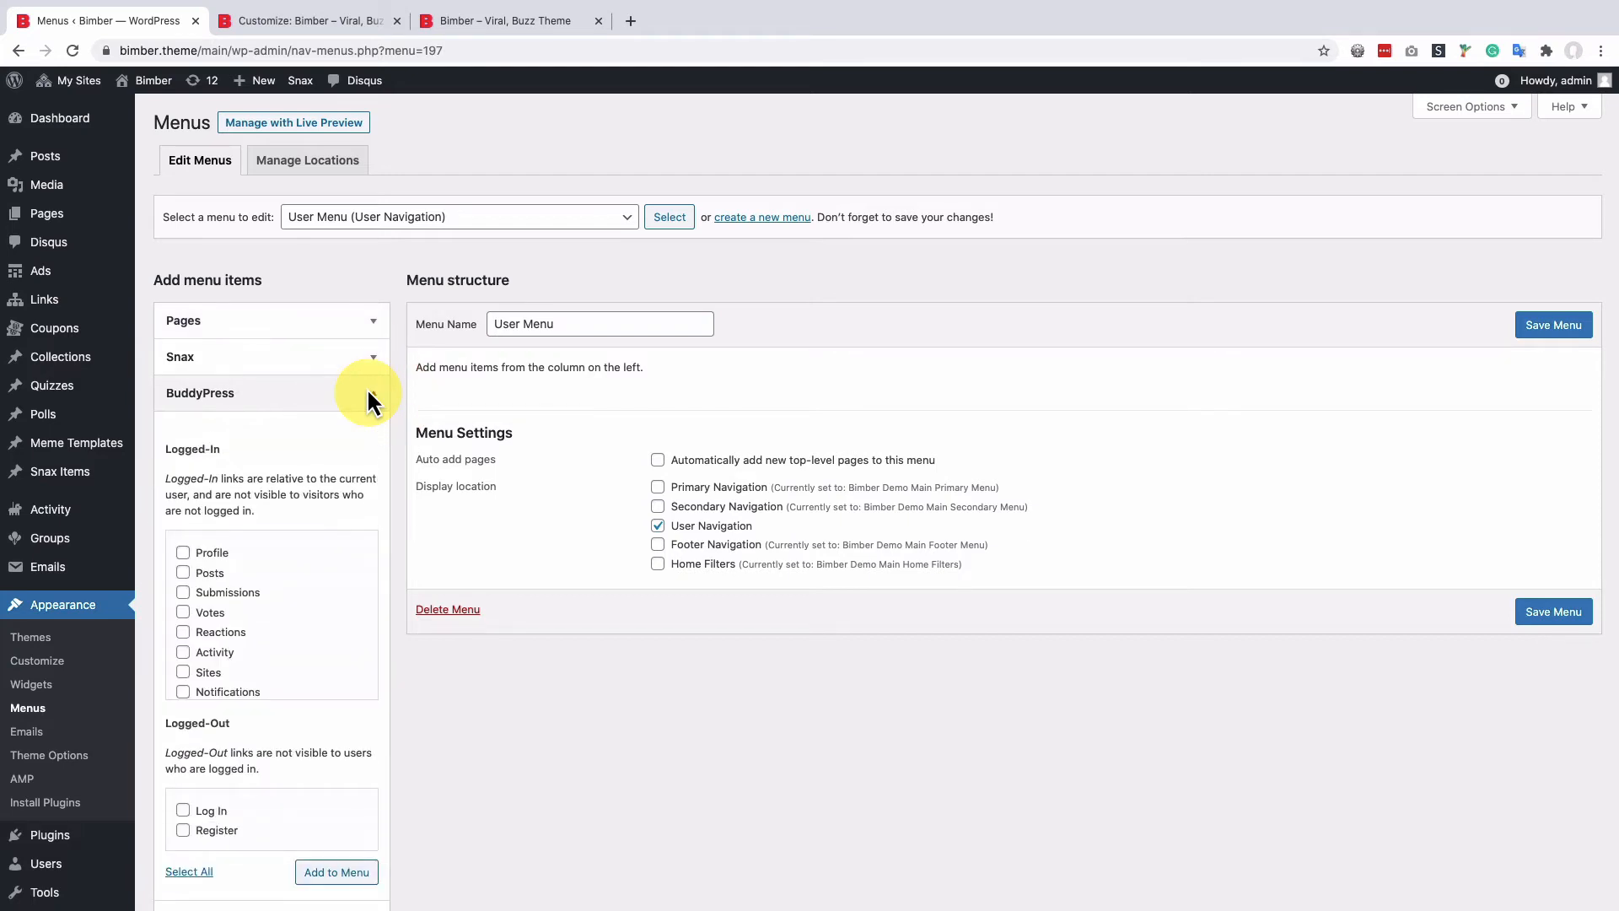
pyautogui.scroll(-3)
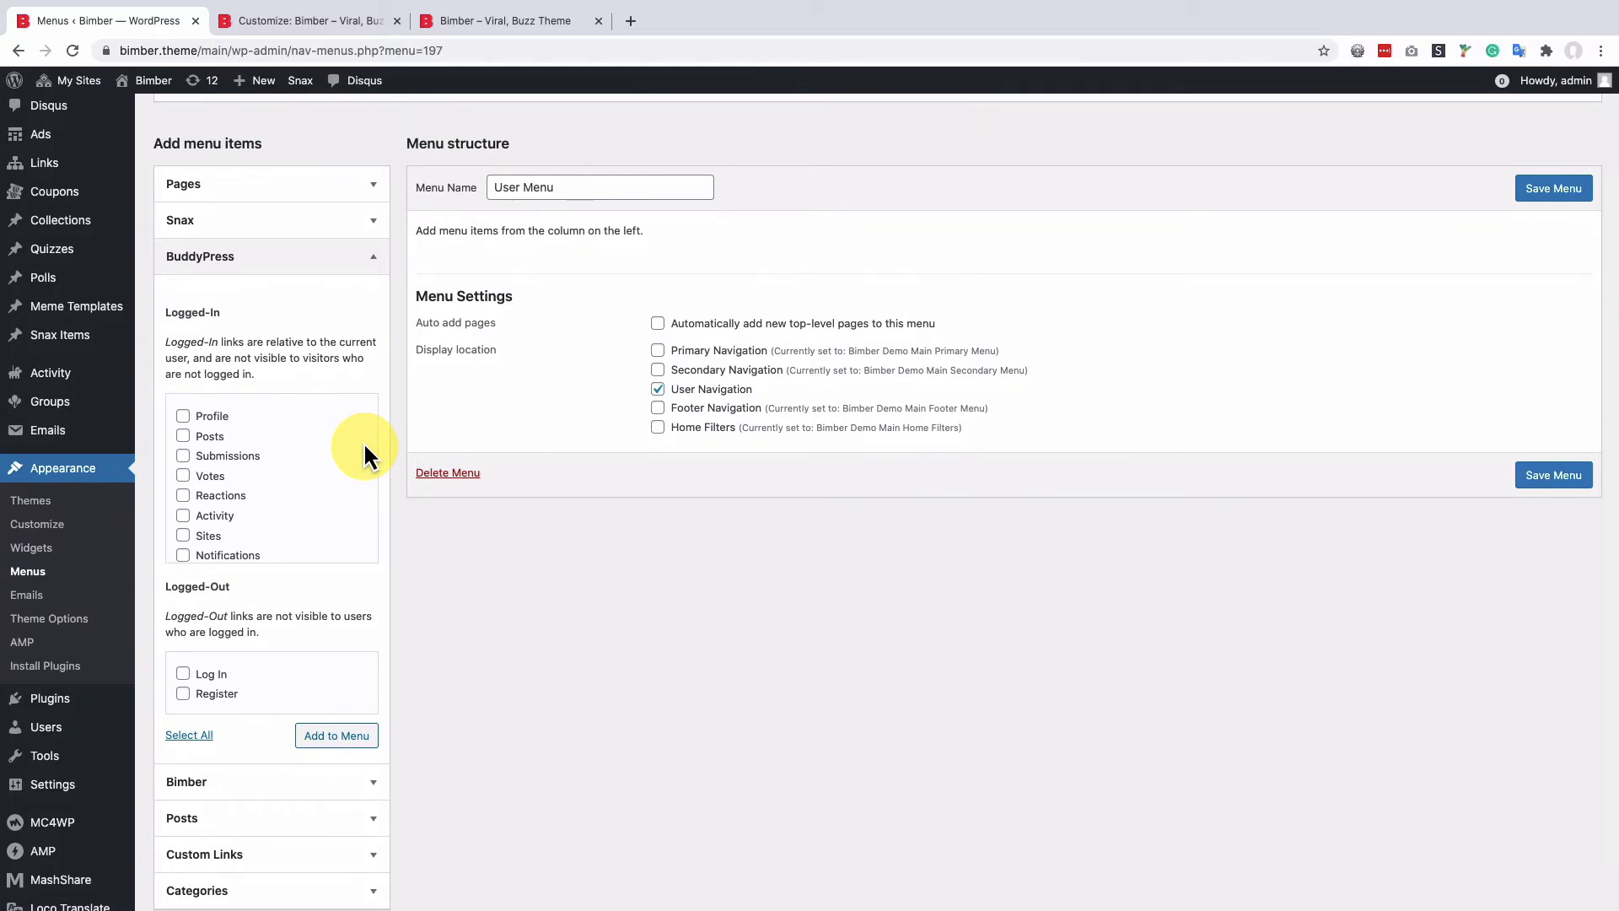
pyautogui.moveTo(344, 690)
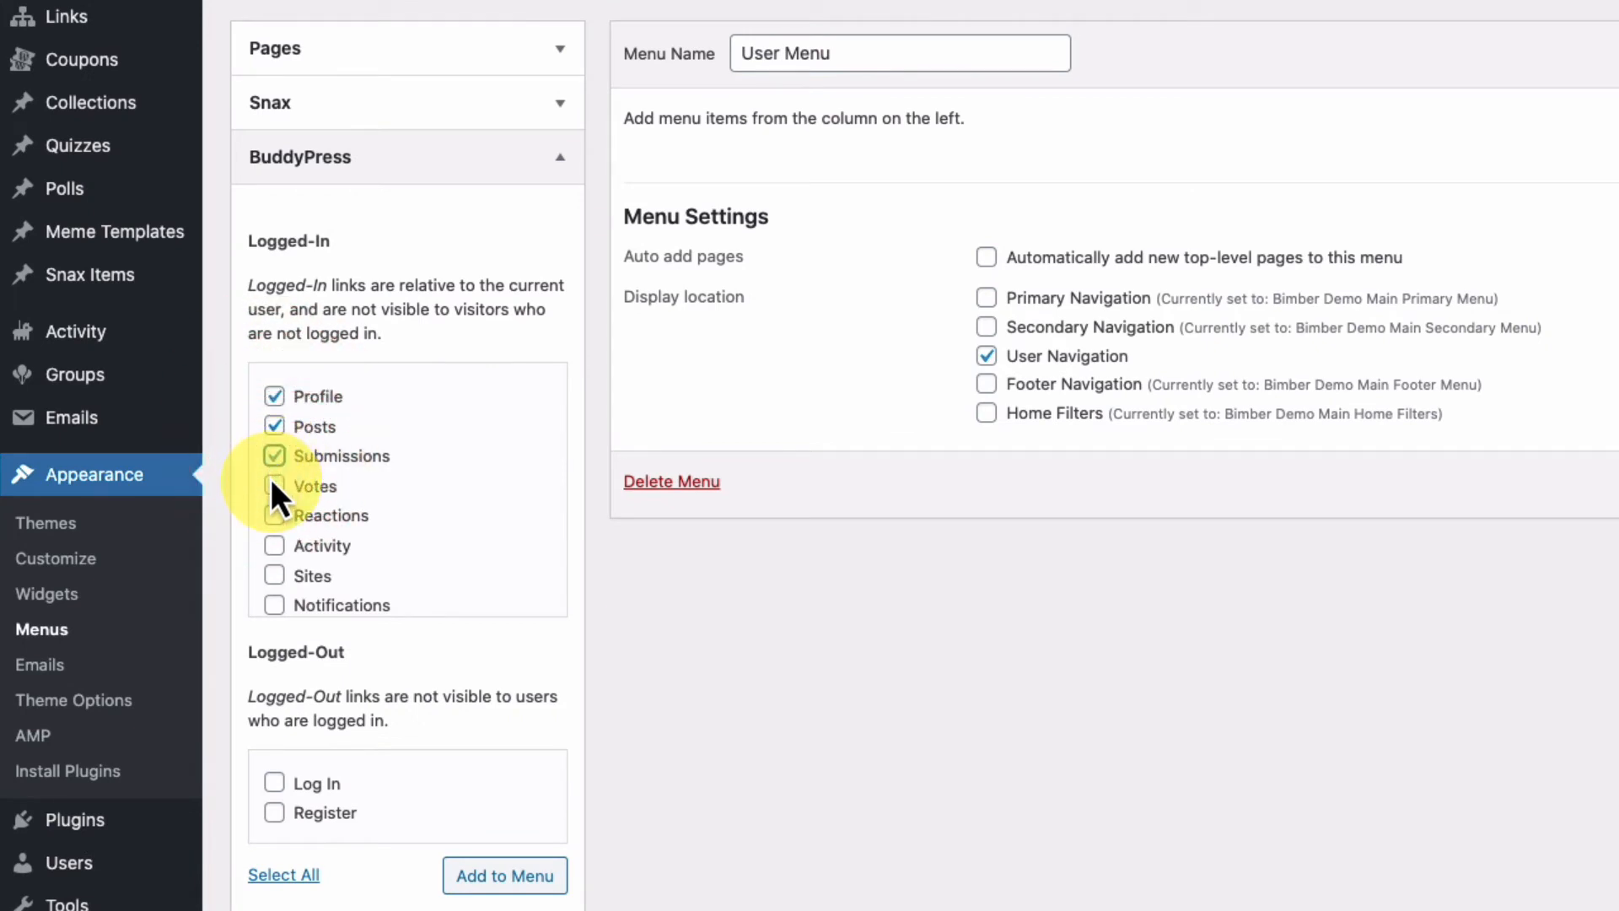
pyautogui.click(275, 485)
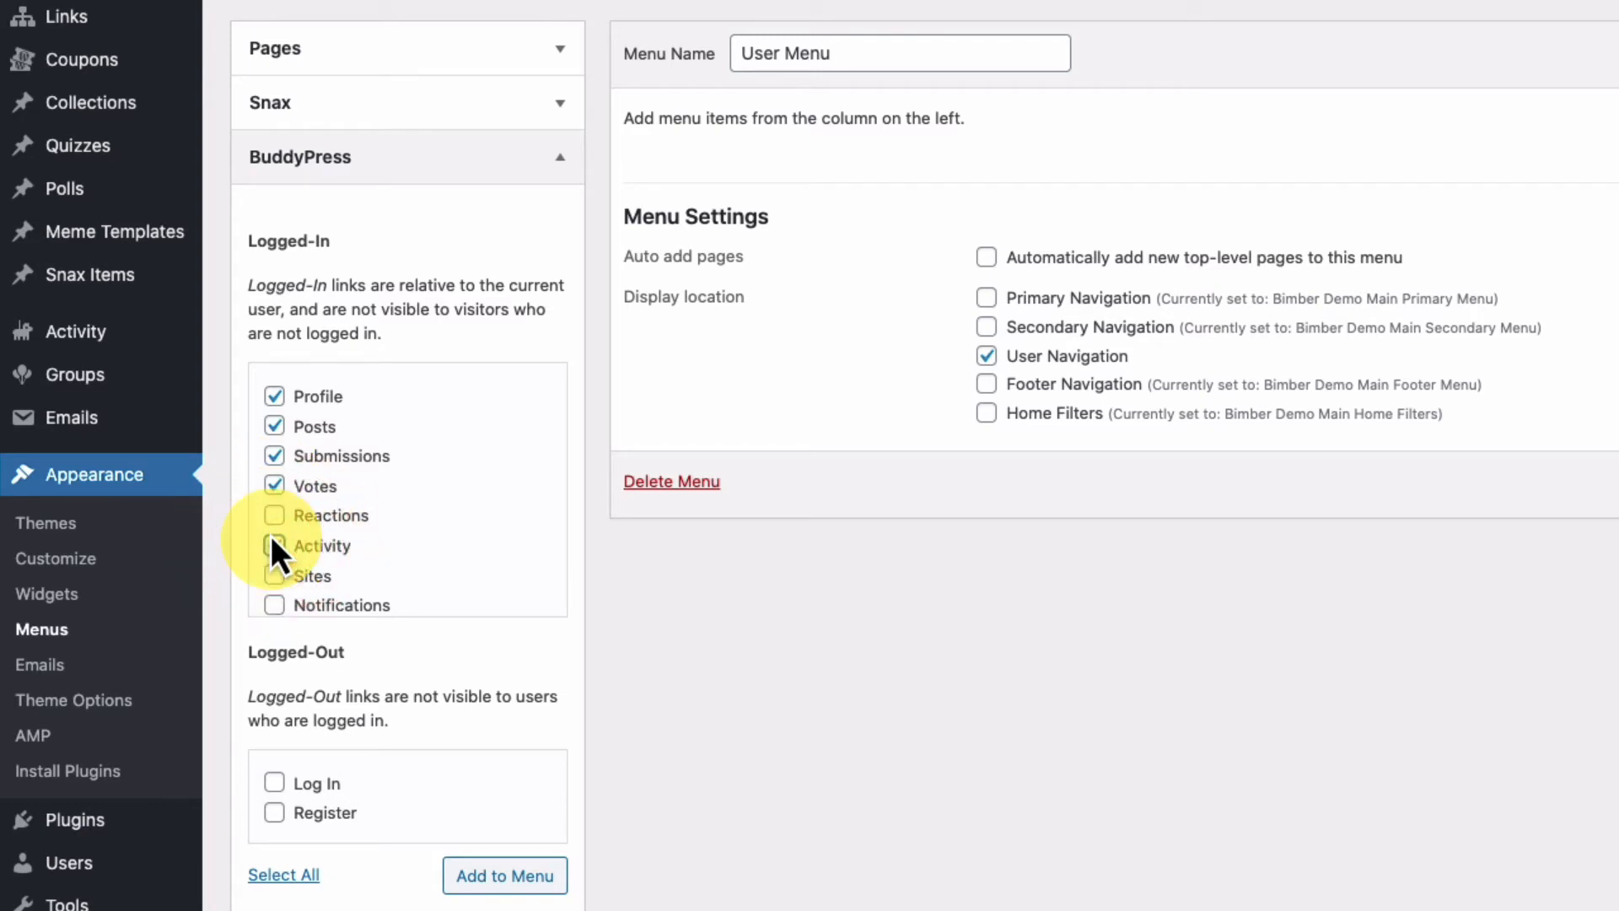
pyautogui.click(274, 545)
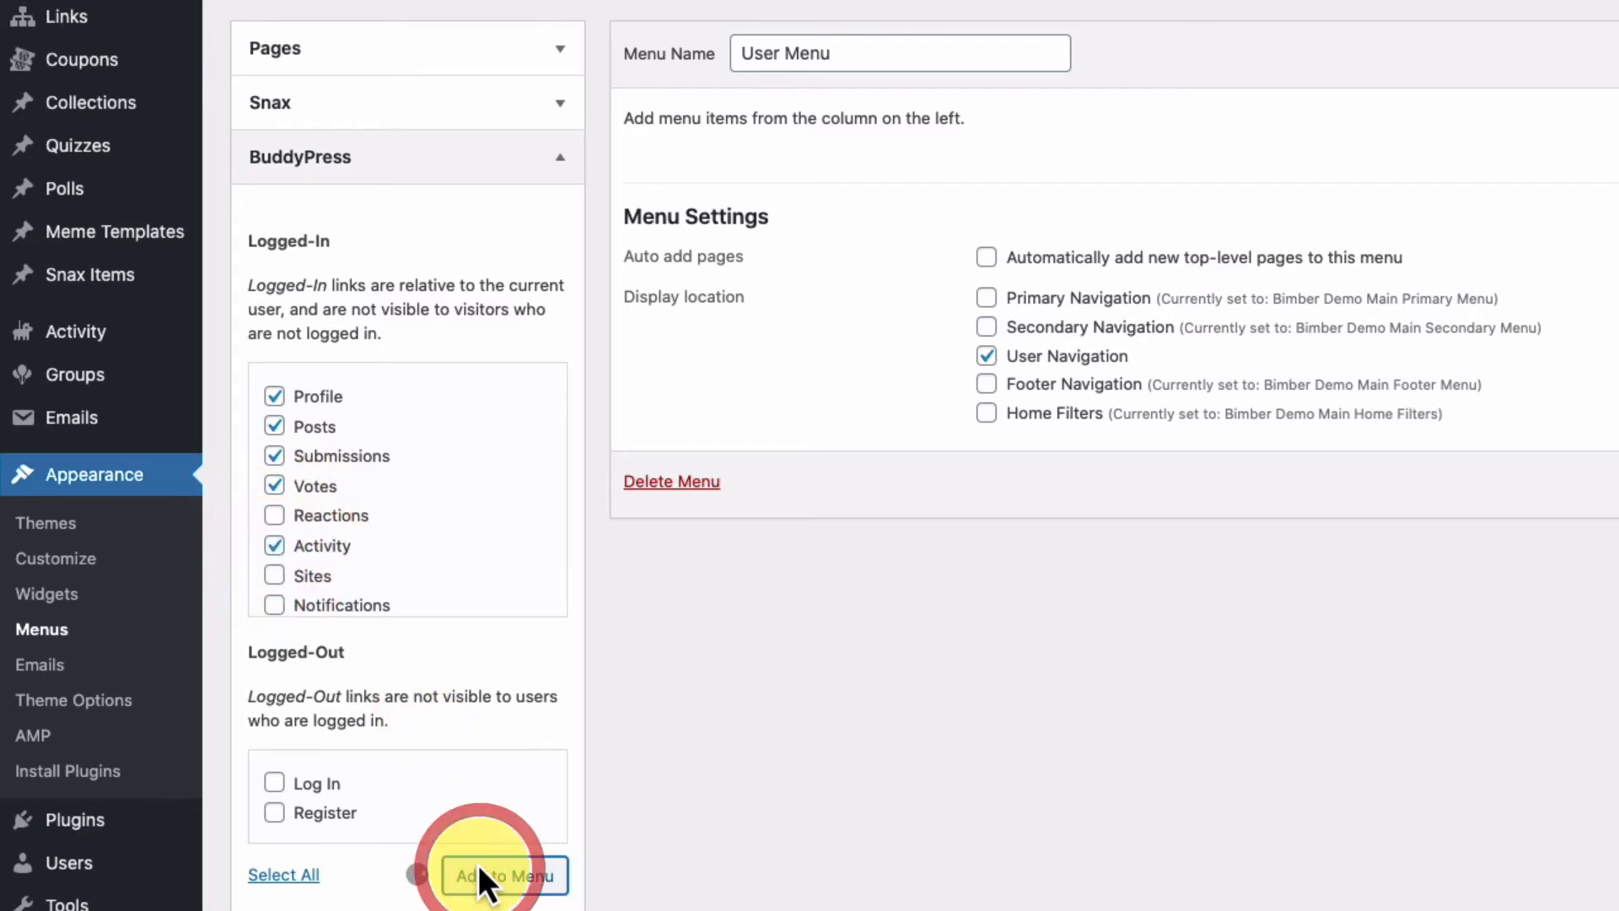
pyautogui.click(504, 874)
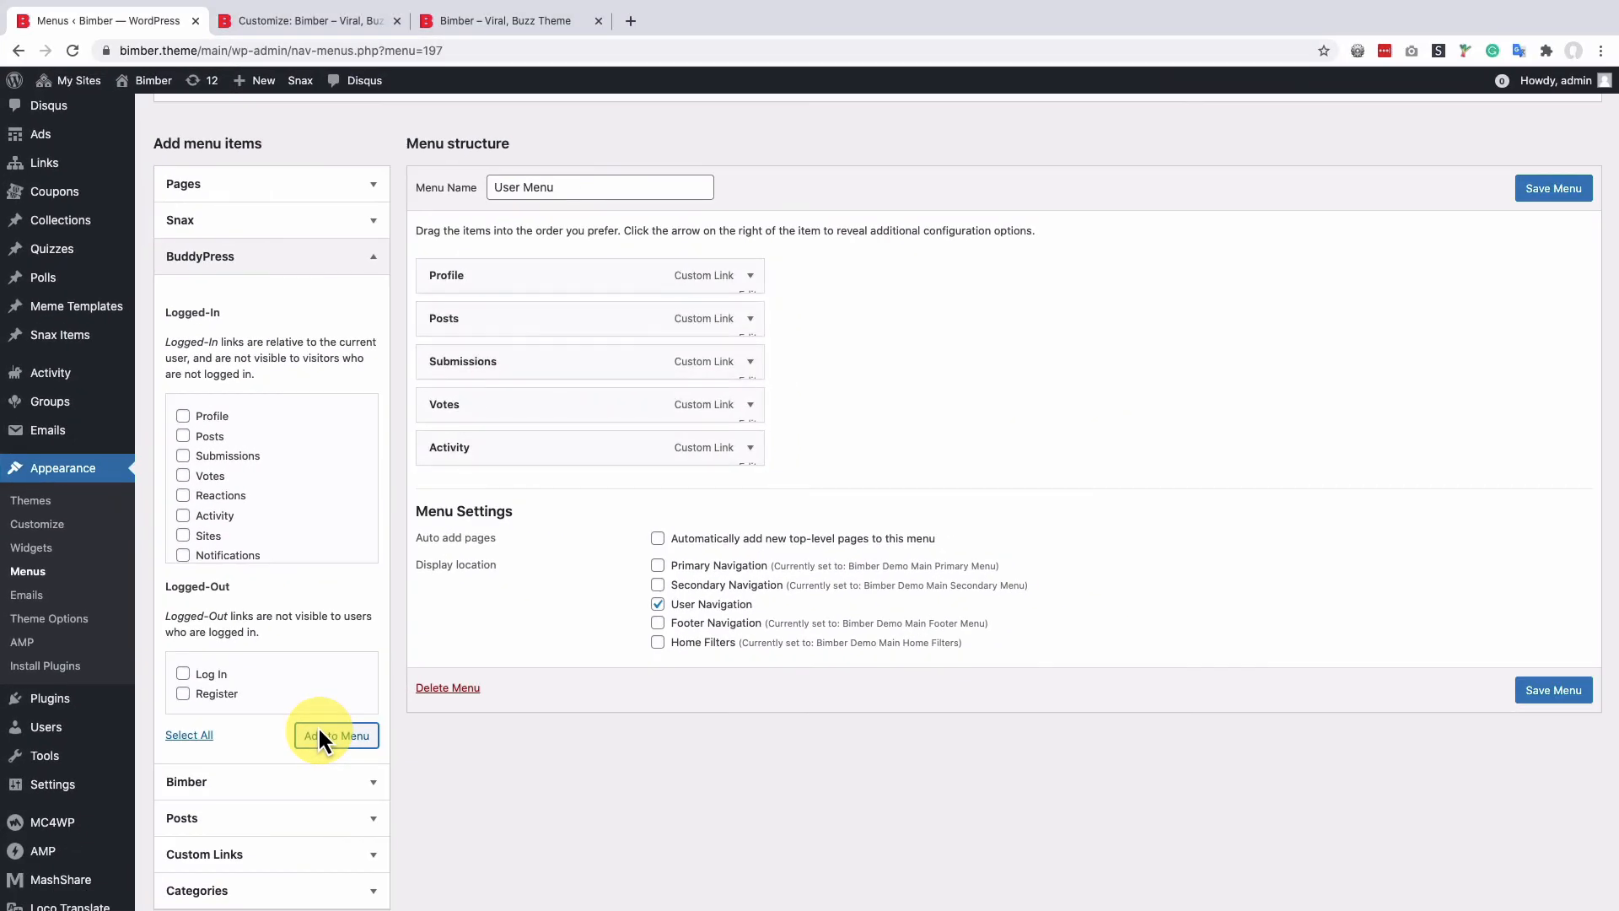
pyautogui.moveTo(1513, 221)
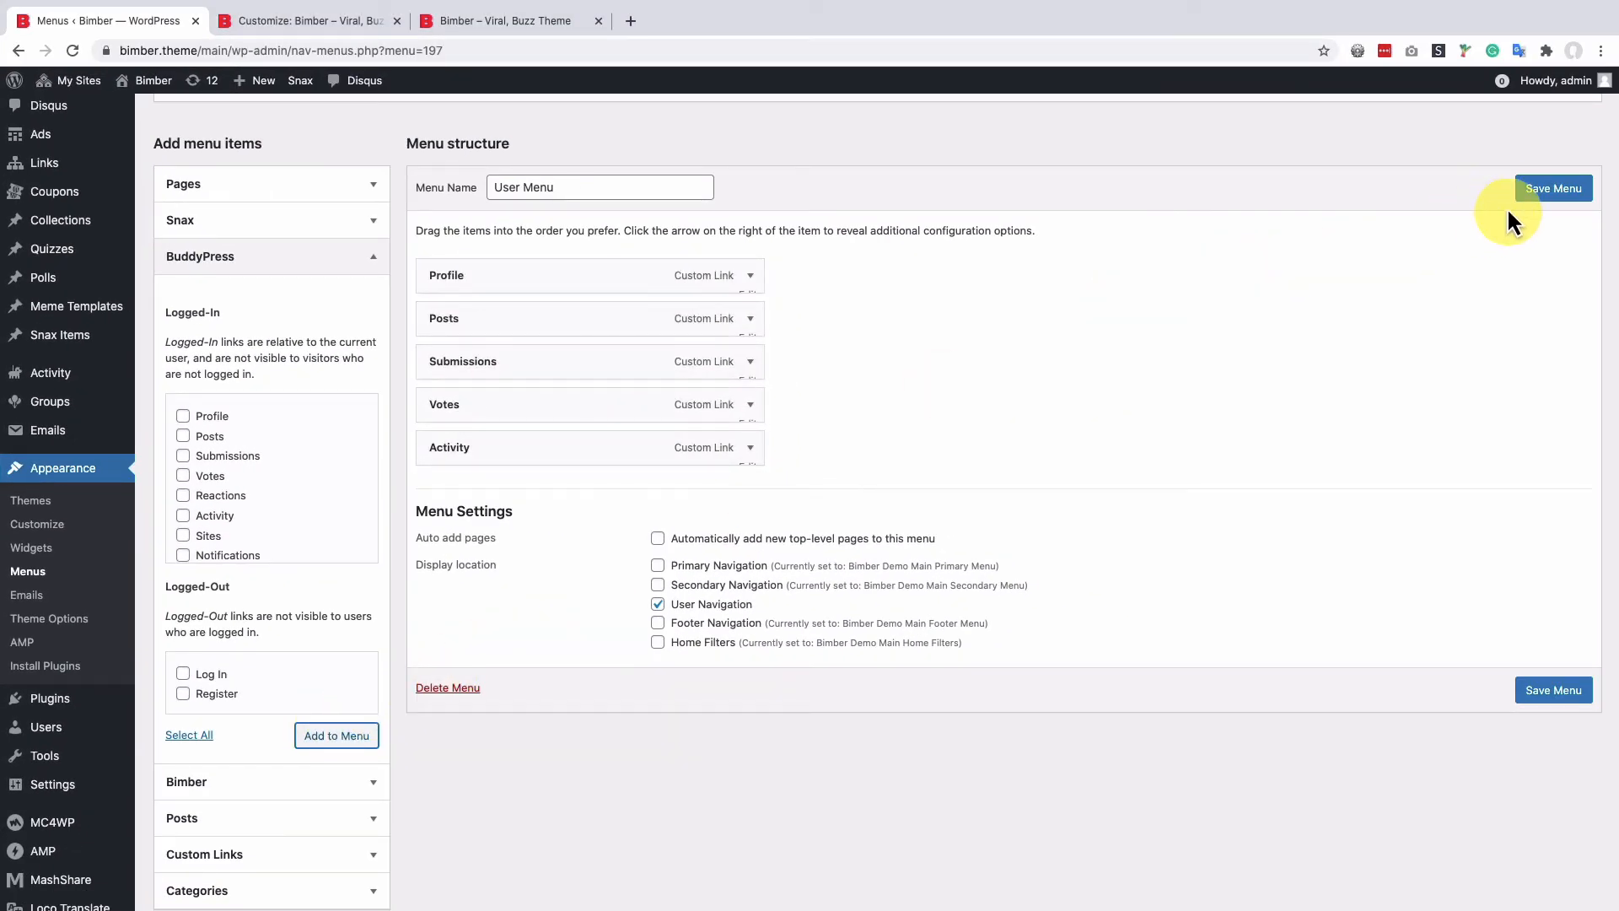
# Save the User Menu until the 'User Menu has been updated' notice appears
pyautogui.click(1553, 188)
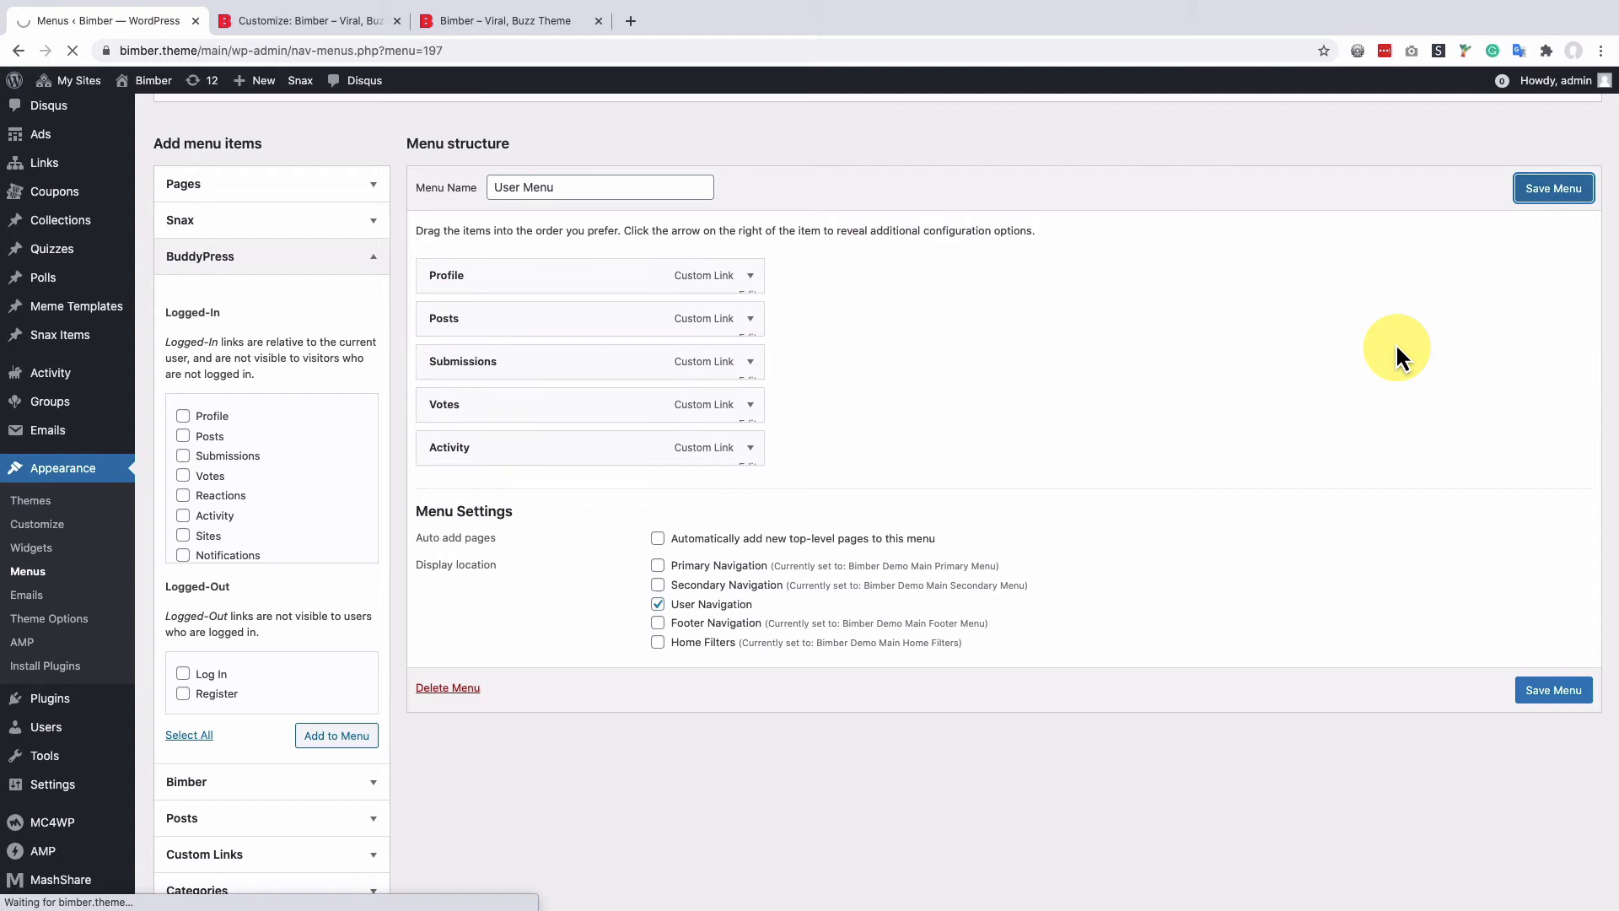
pyautogui.click(1554, 189)
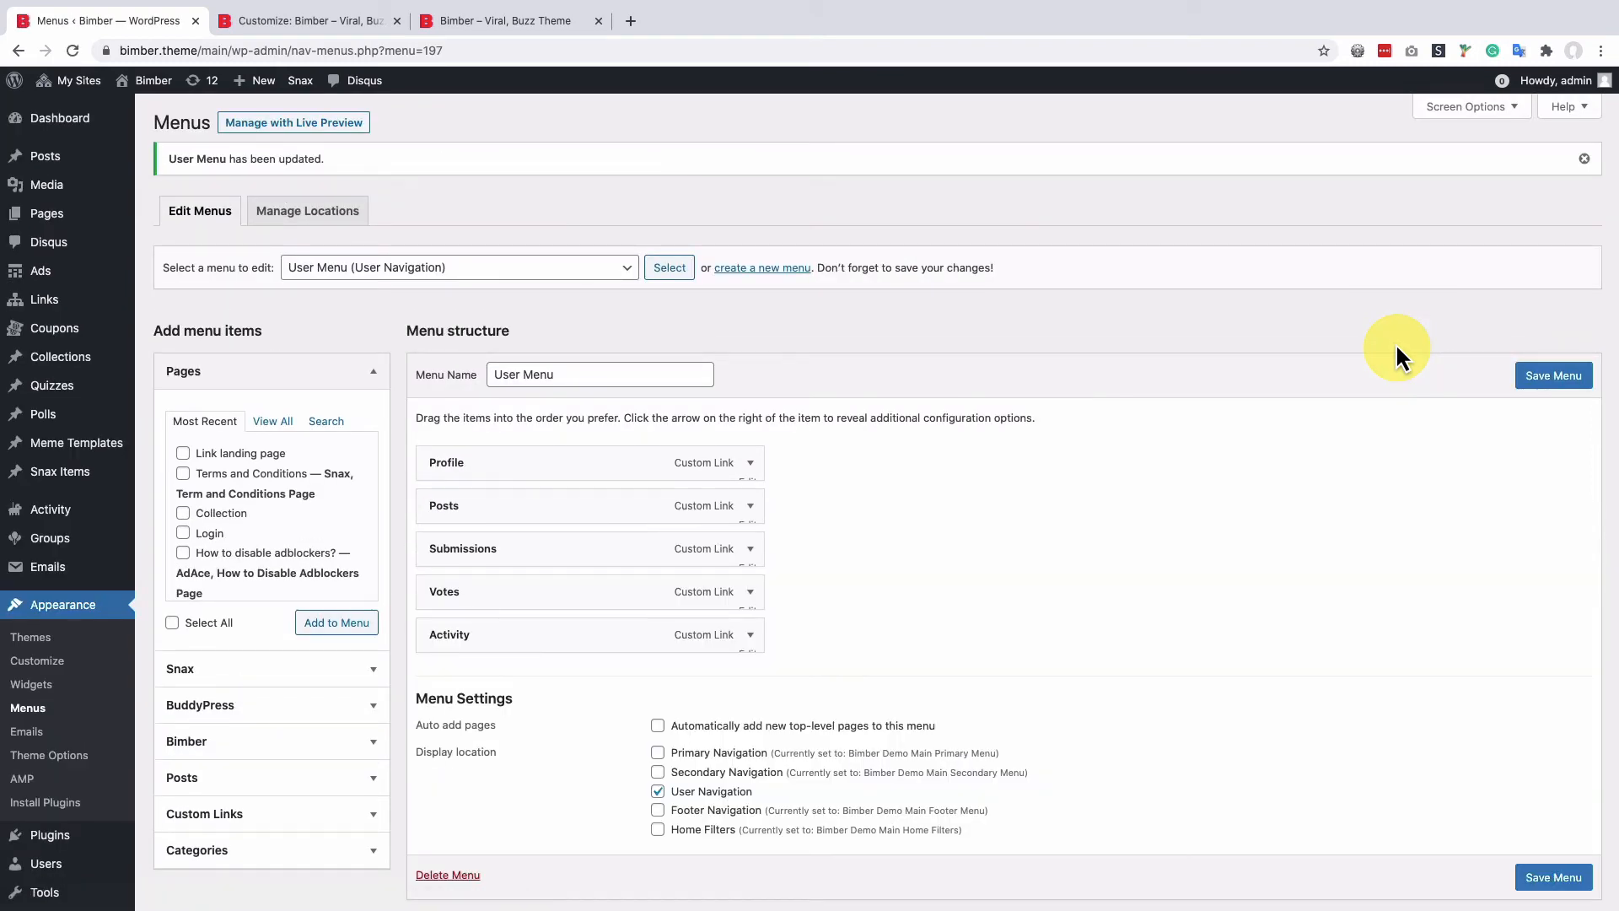
pyautogui.moveTo(386, 280)
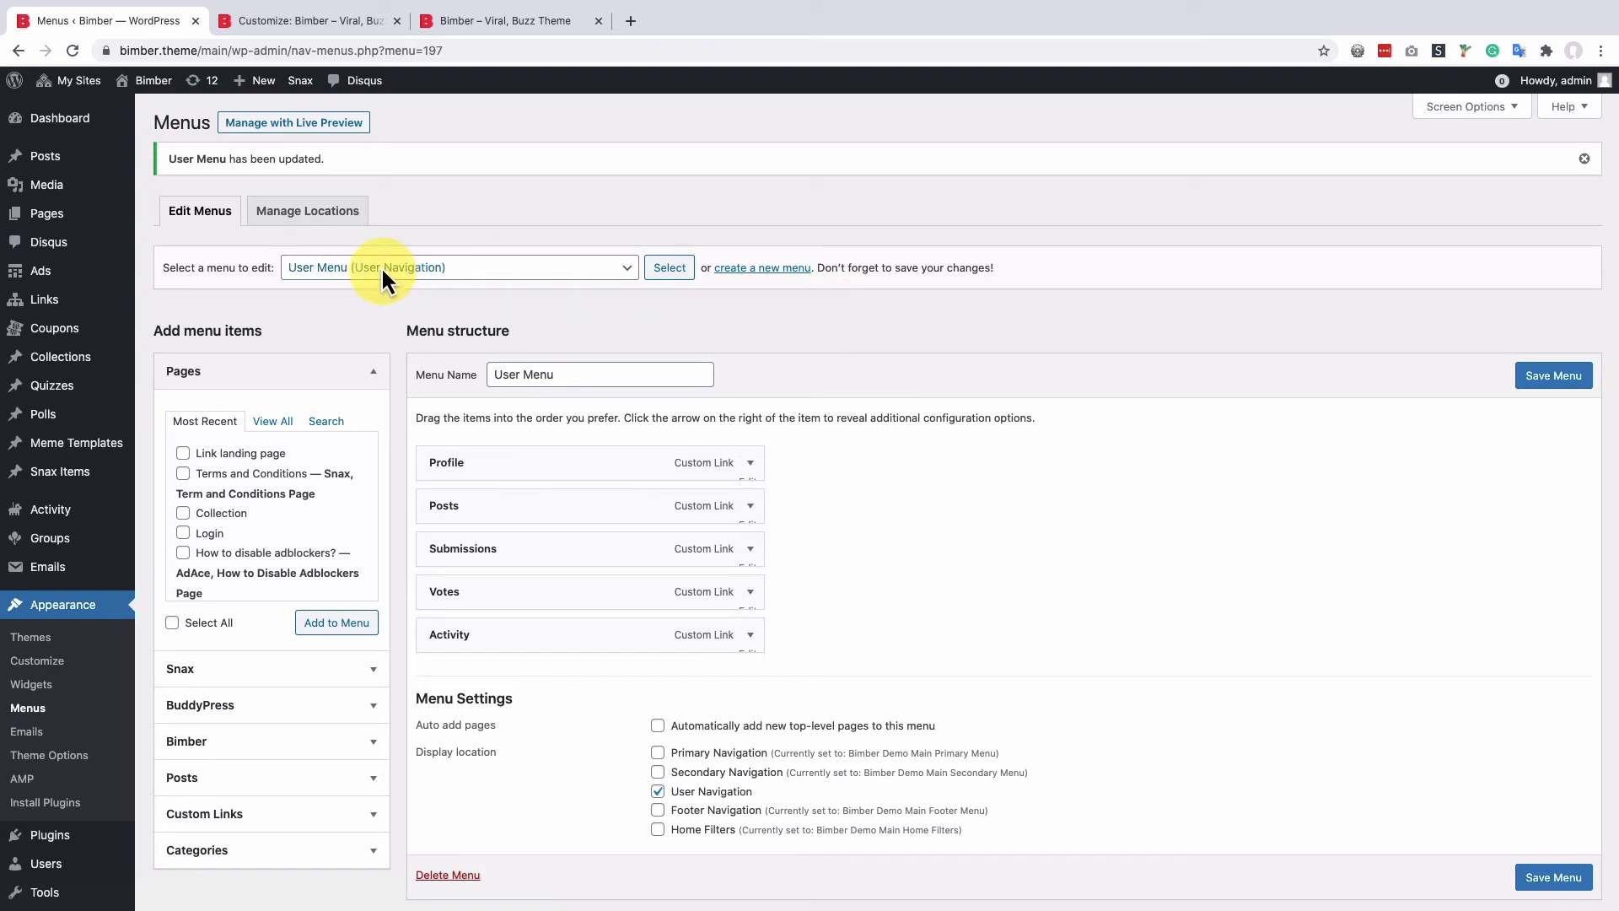
pyautogui.click(307, 211)
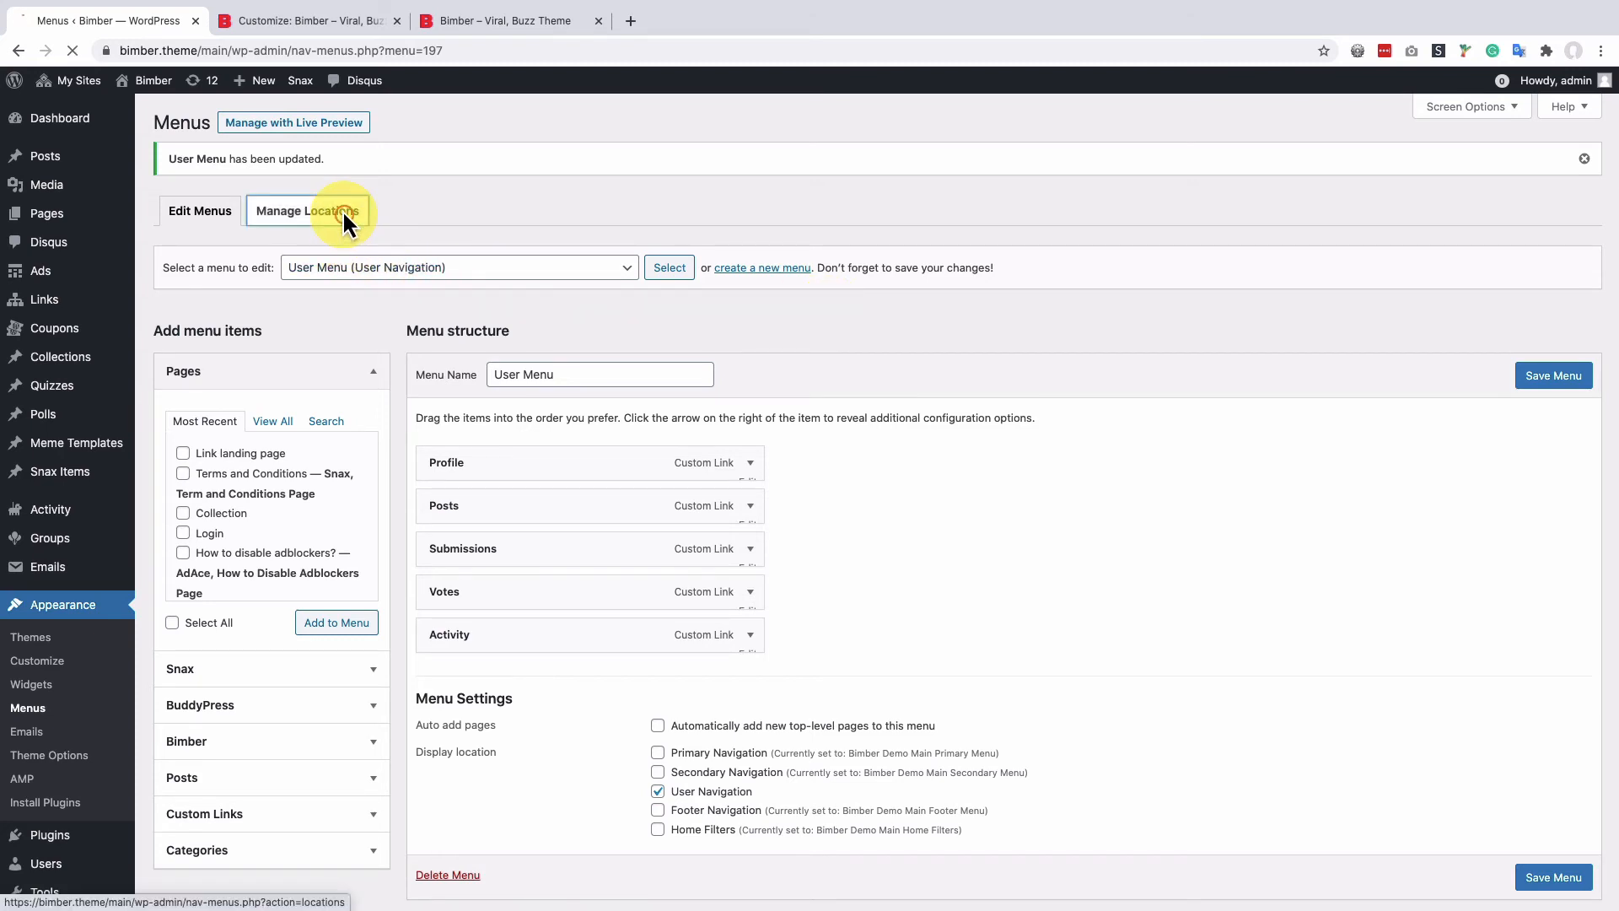
# On Manage Locations, assign User Menu to User Navigation and save changes
pyautogui.click(308, 211)
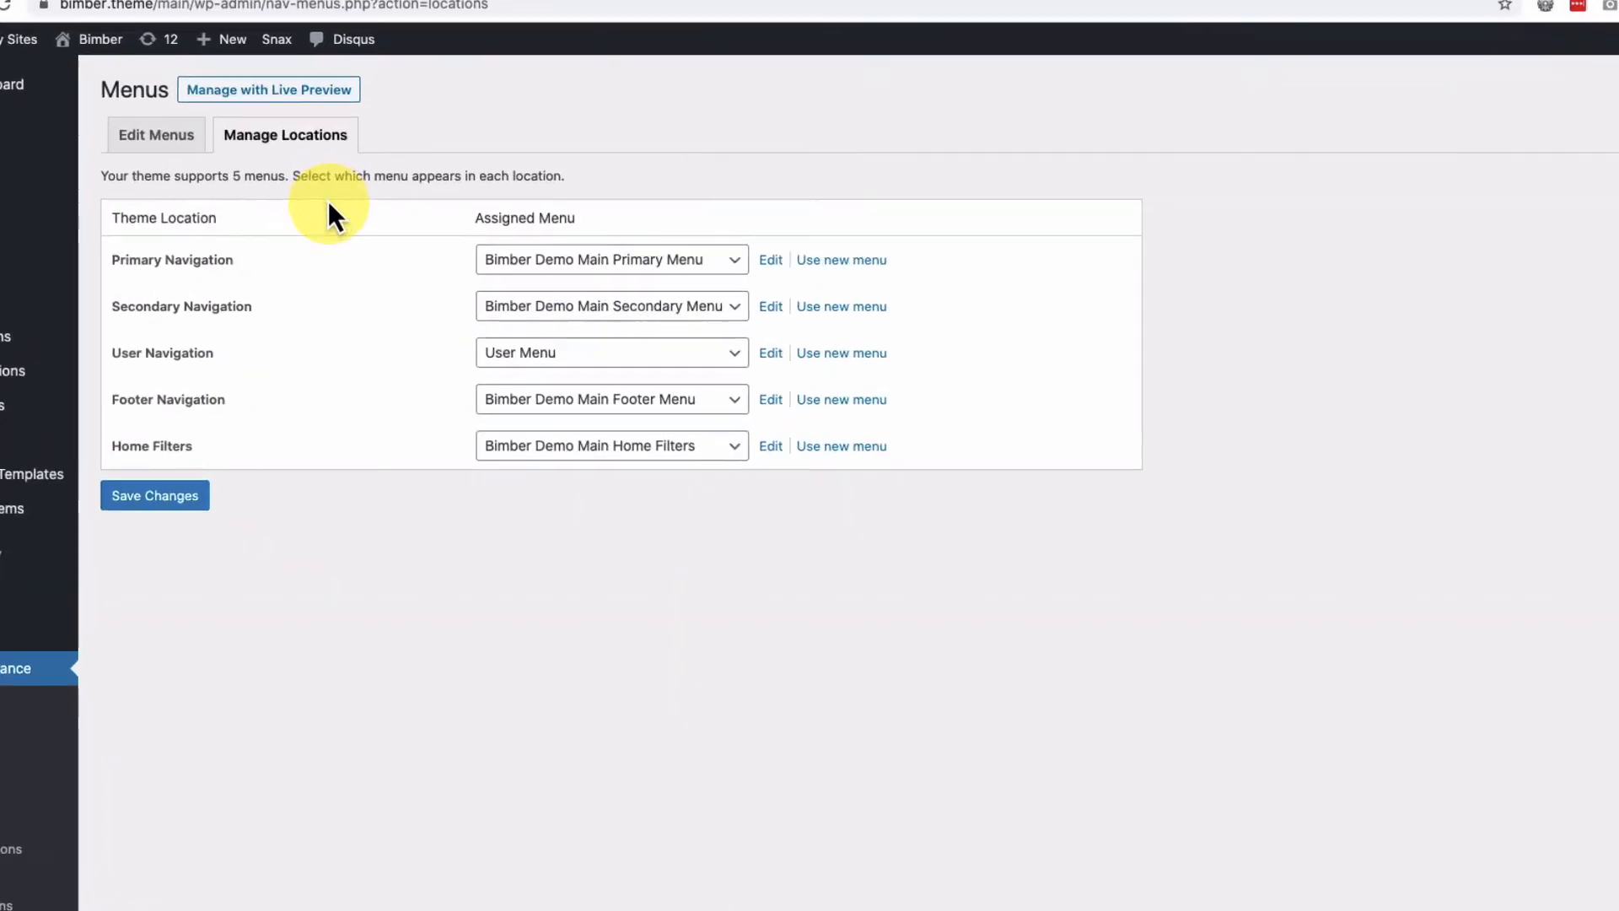
pyautogui.click(609, 352)
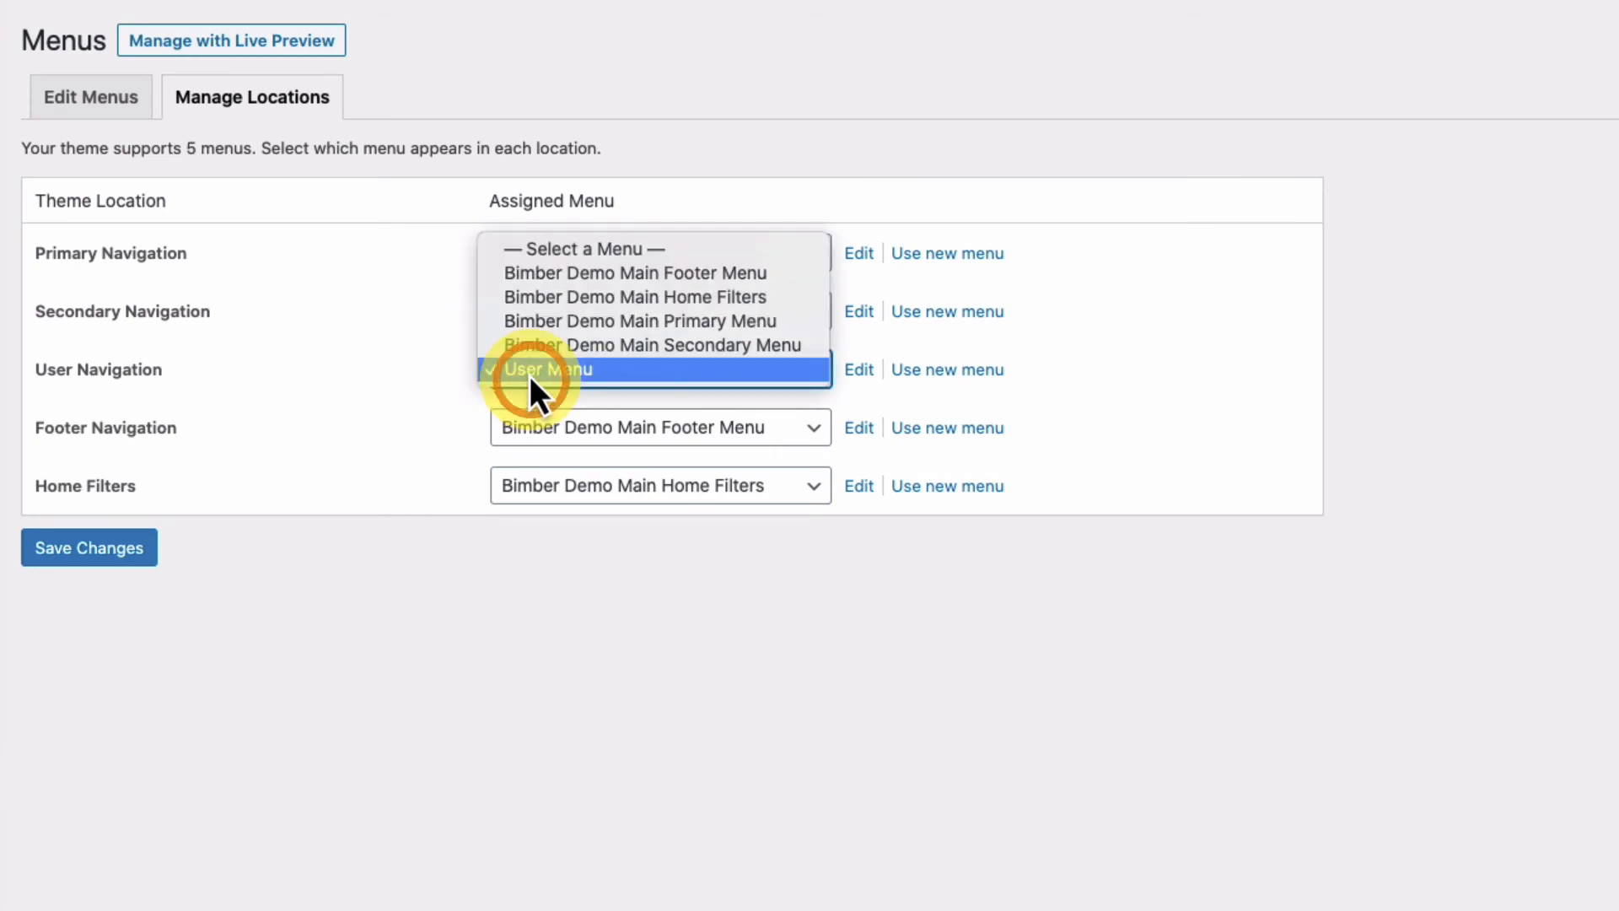
pyautogui.click(547, 370)
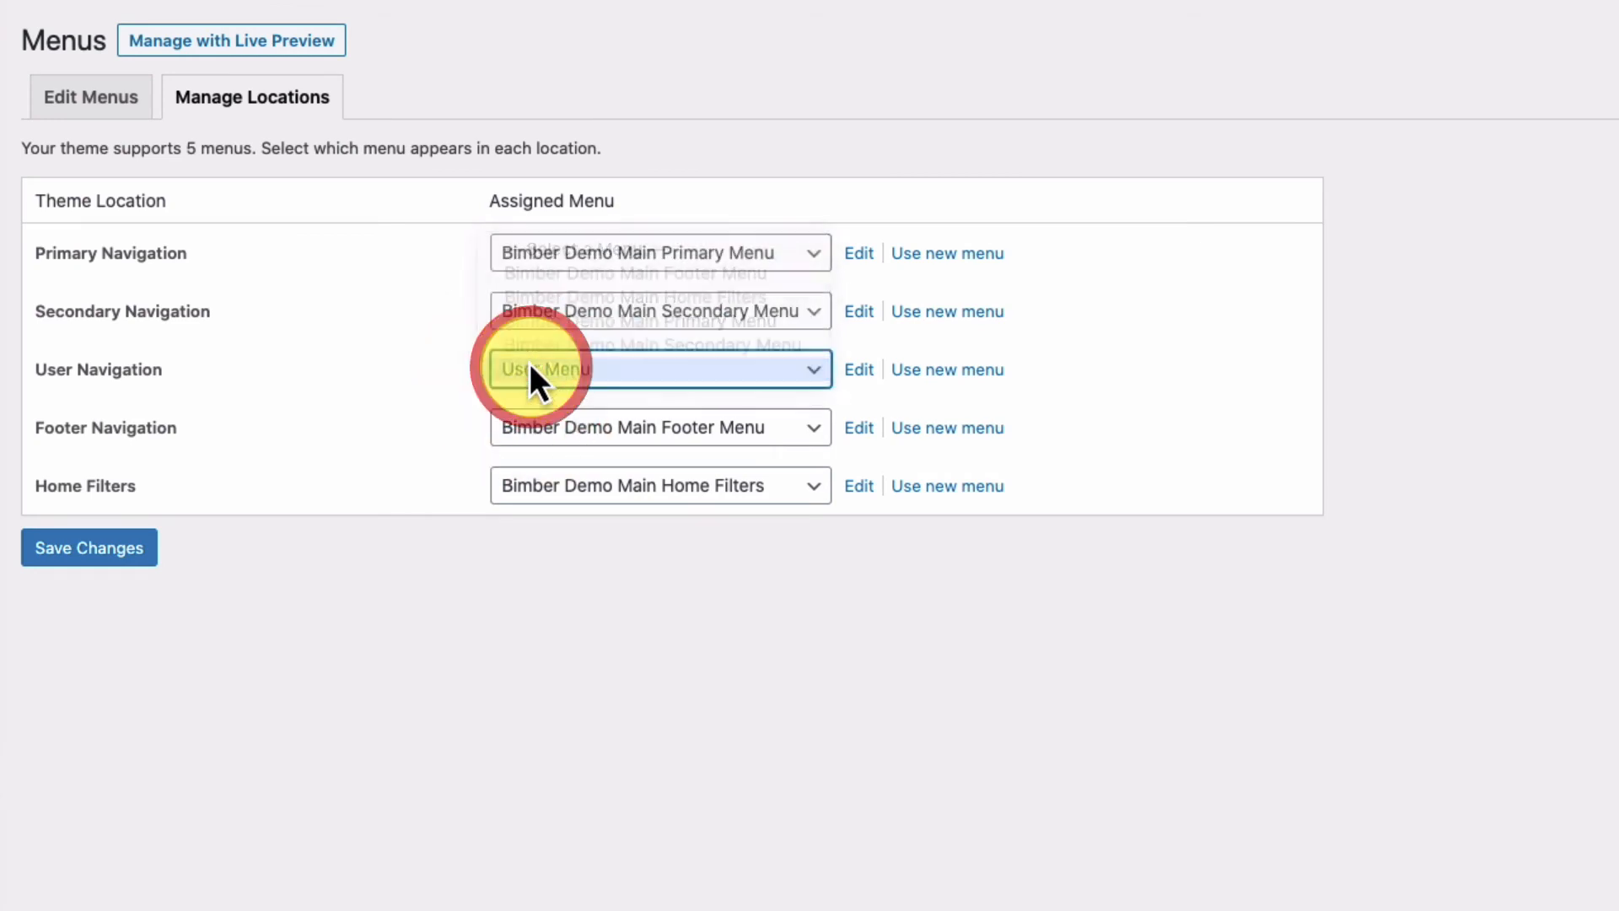
pyautogui.click(536, 368)
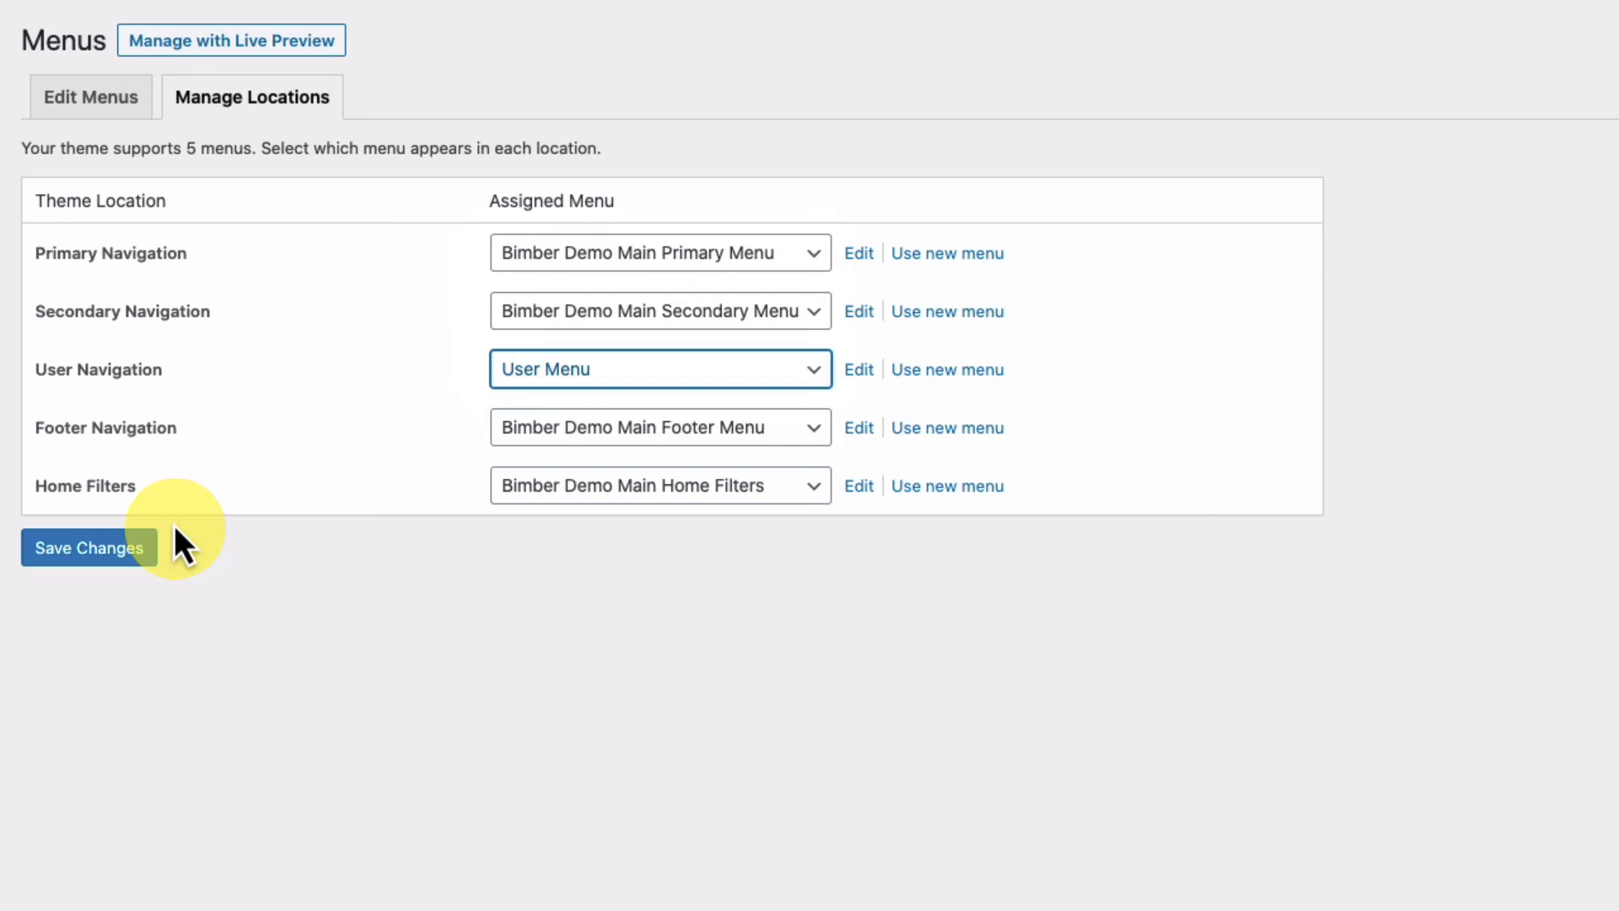
pyautogui.click(89, 547)
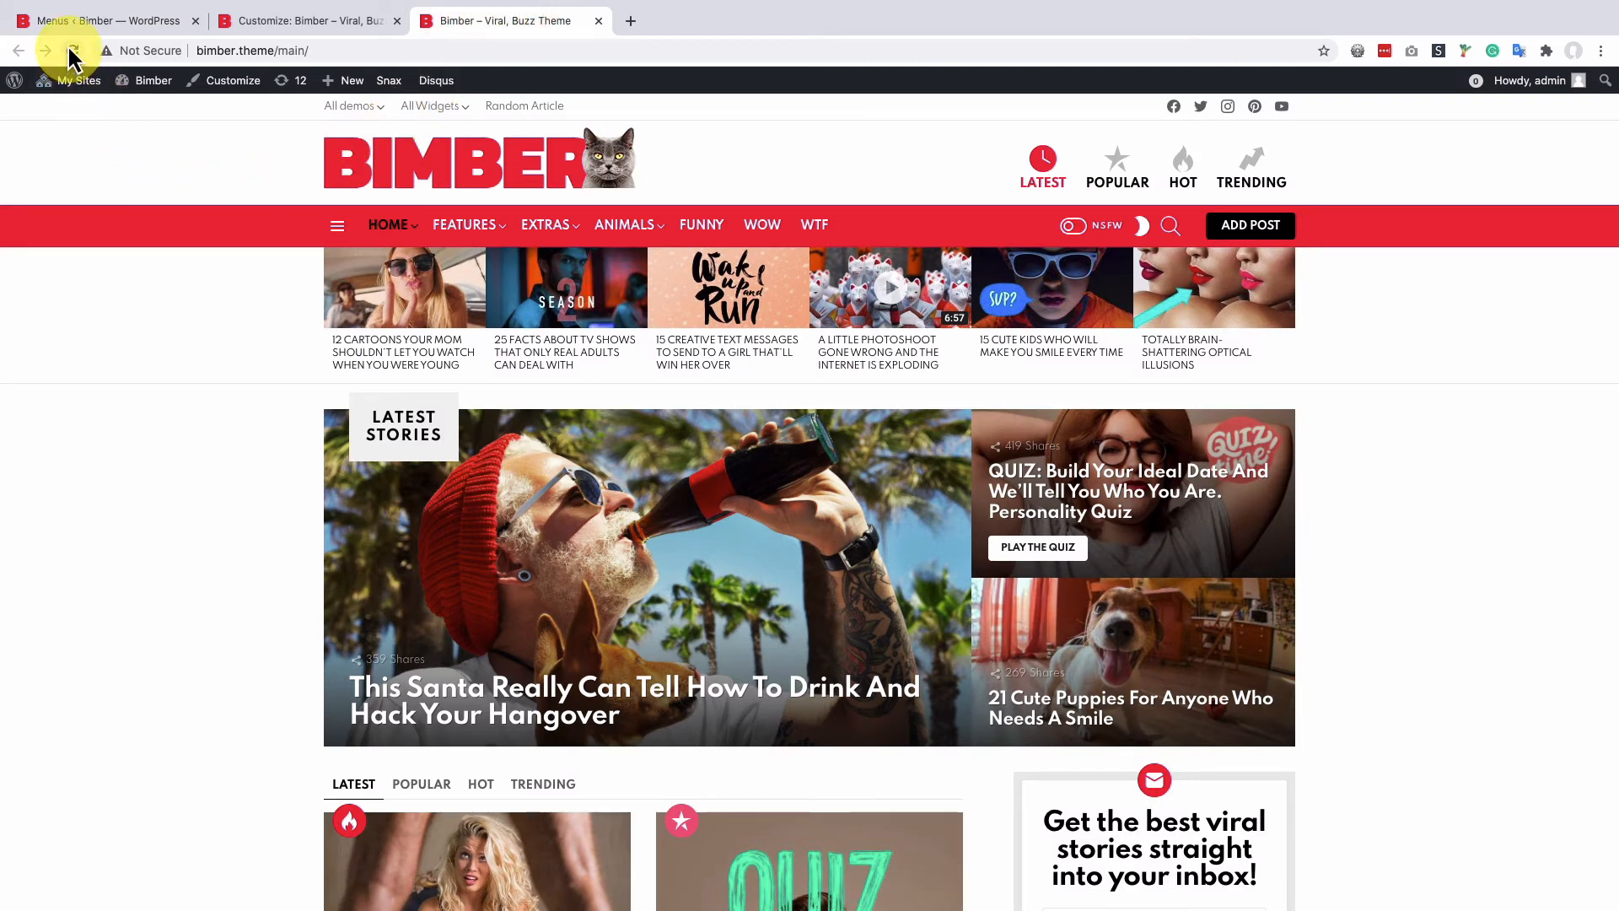
# Reload the live Bimber site to show the new user dropdown menu
pyautogui.click(71, 51)
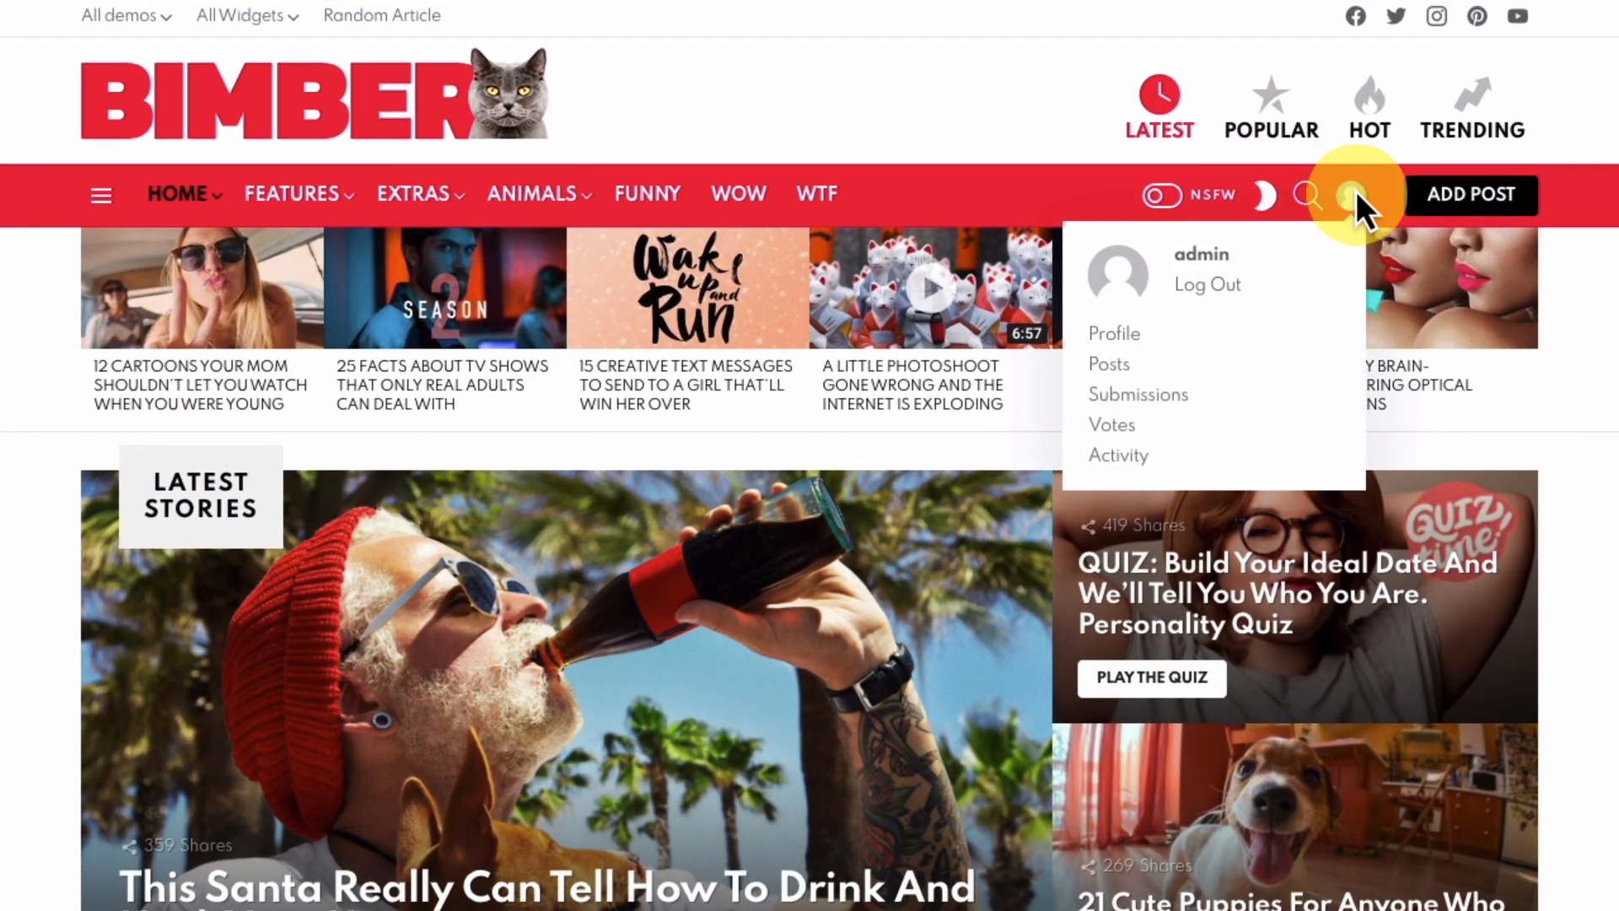
pyautogui.moveTo(1362, 243)
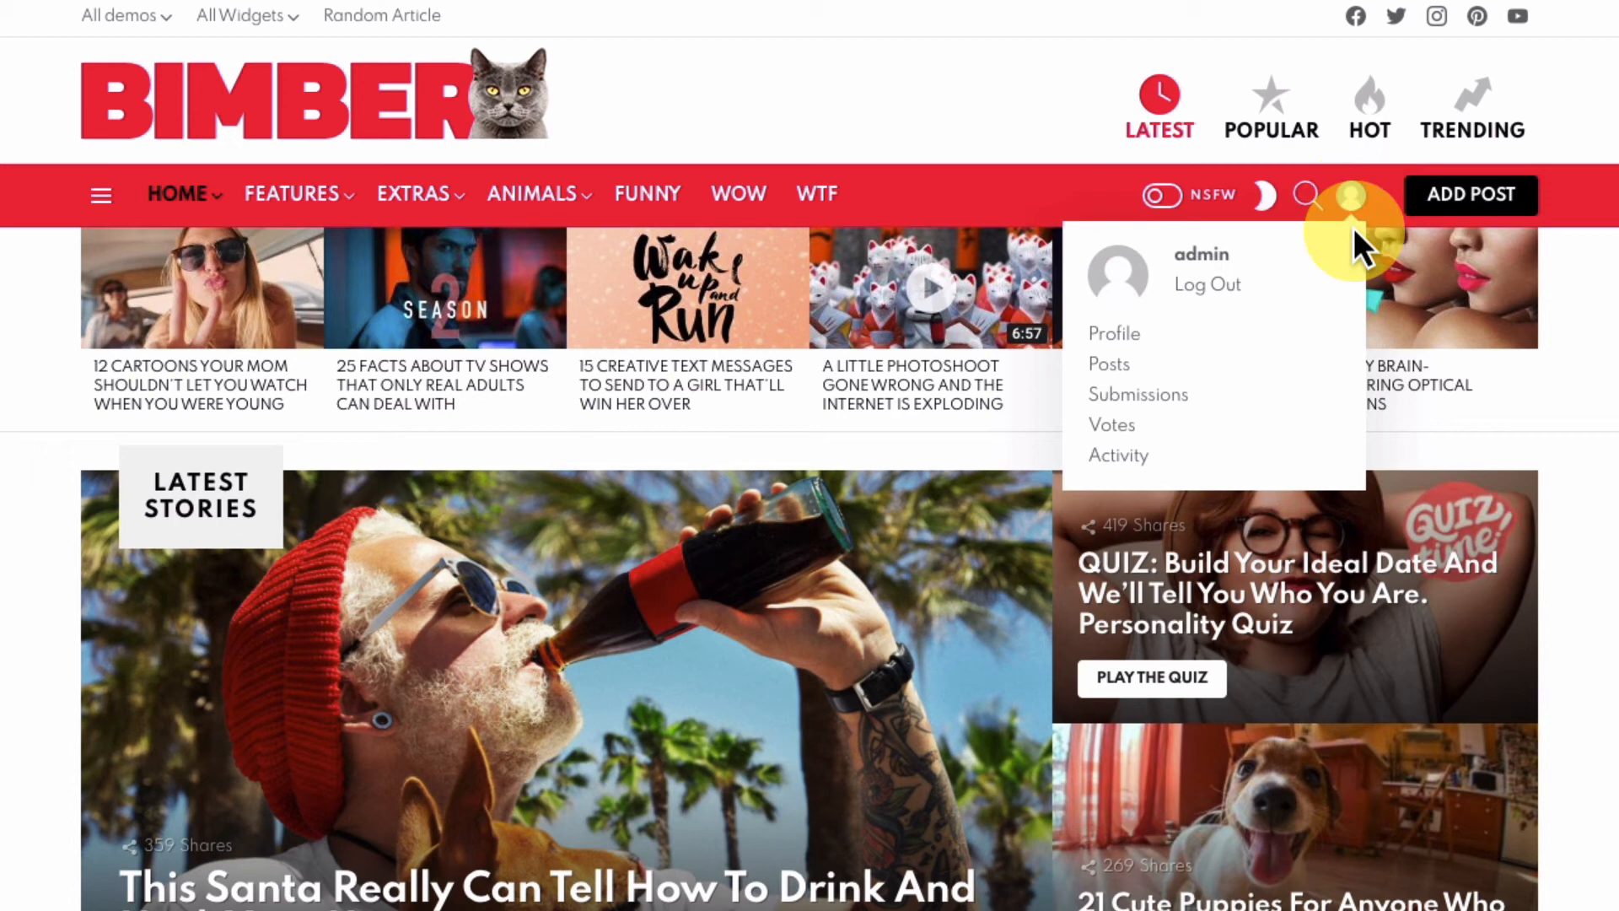
pyautogui.moveTo(1351, 384)
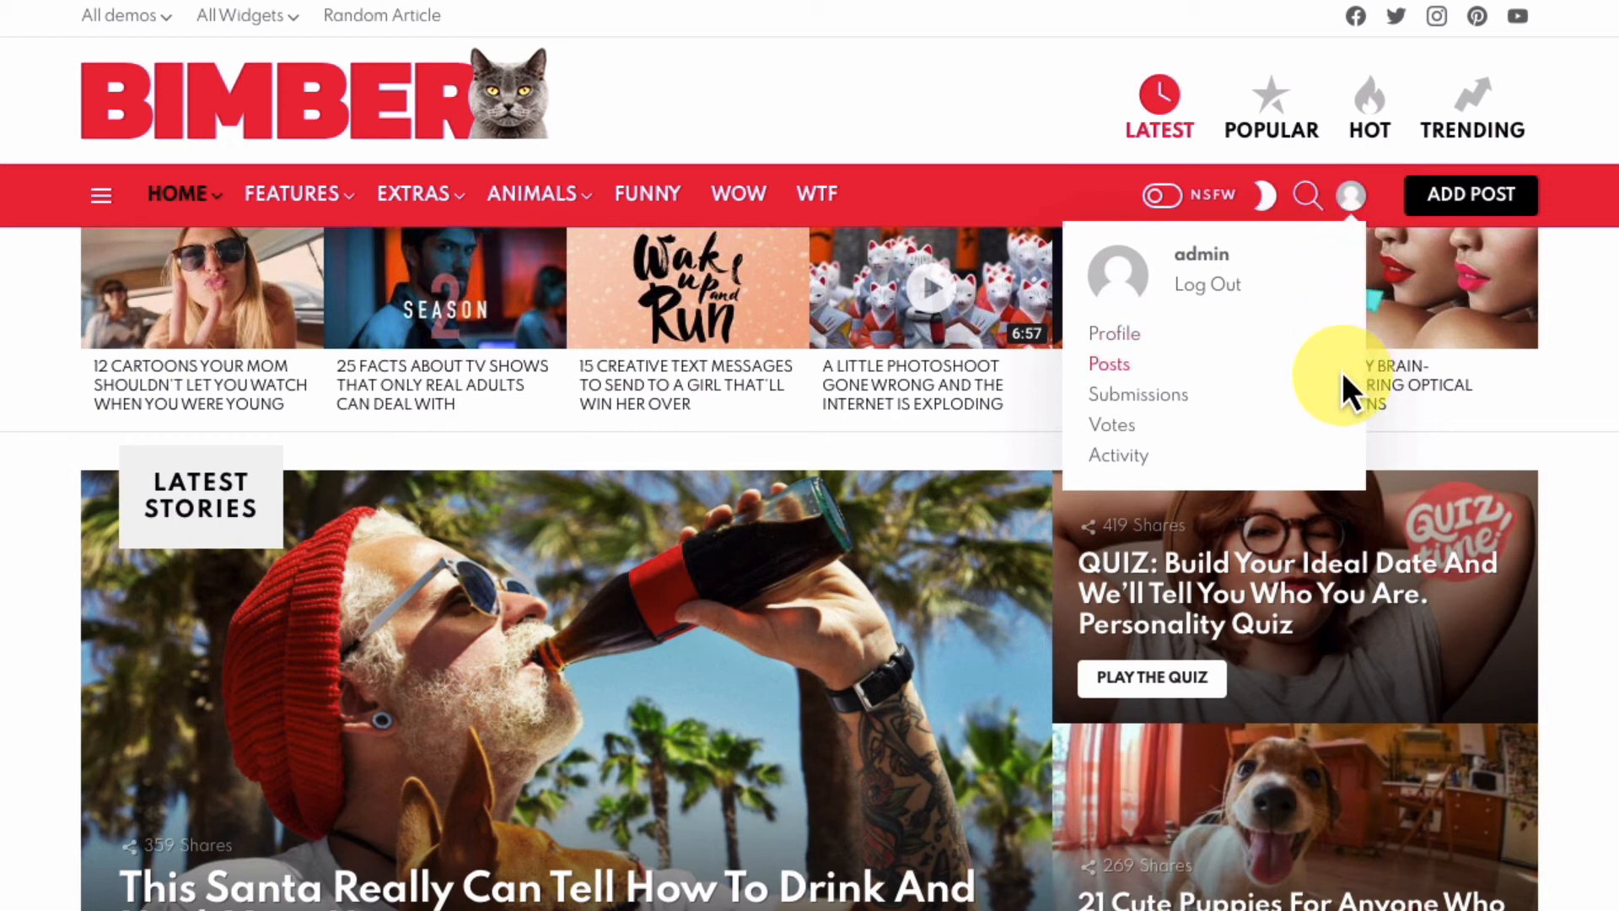
pyautogui.moveTo(1343, 475)
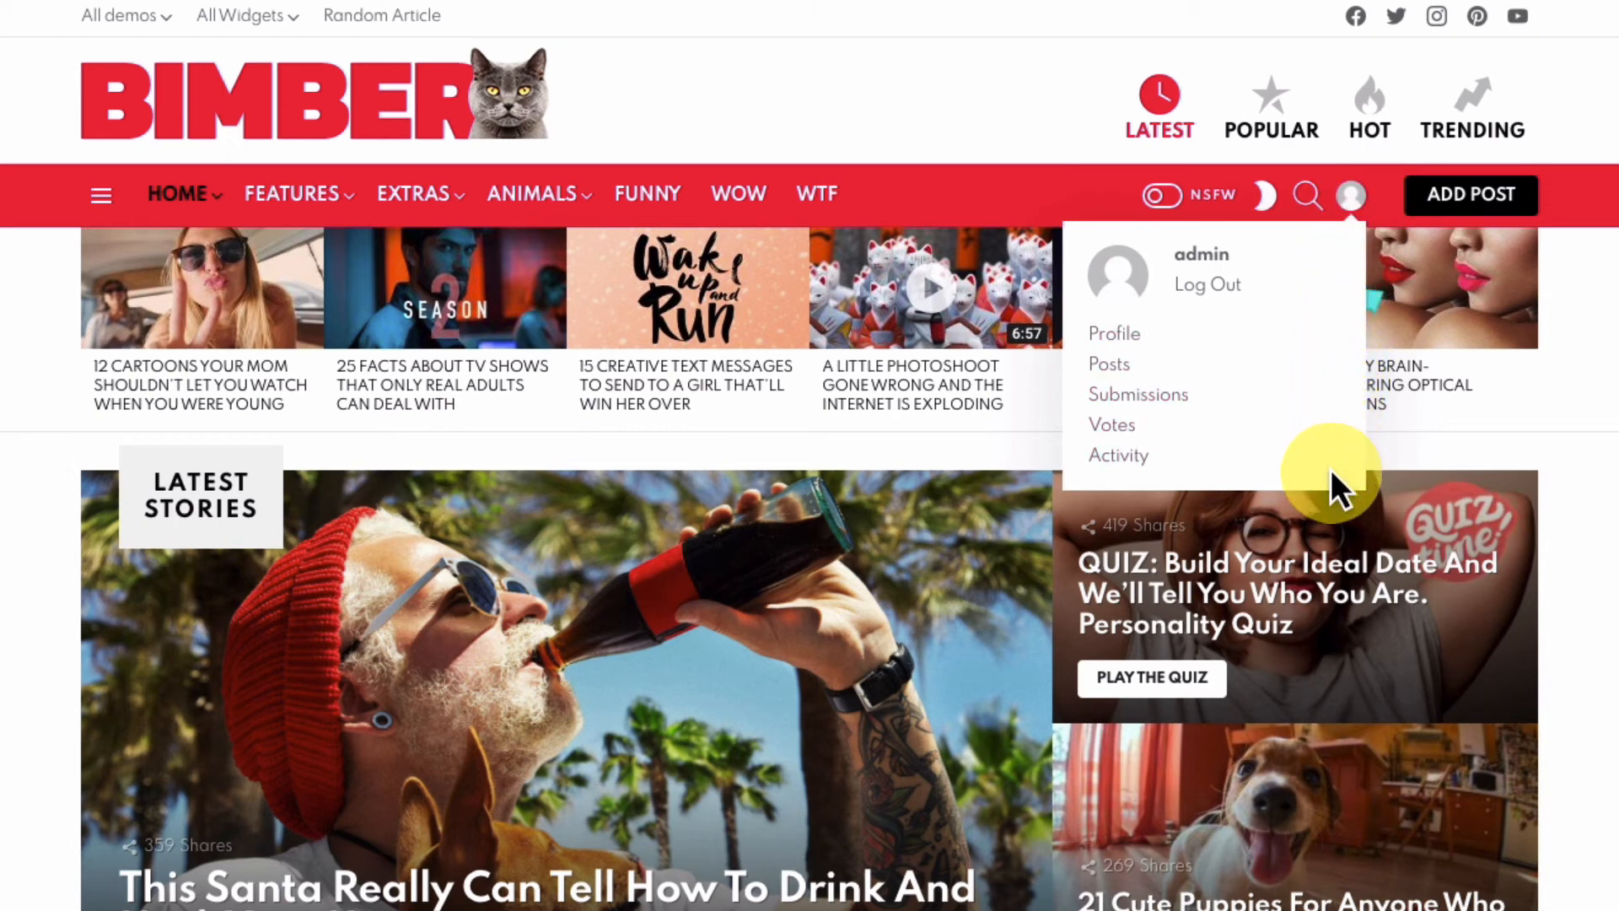